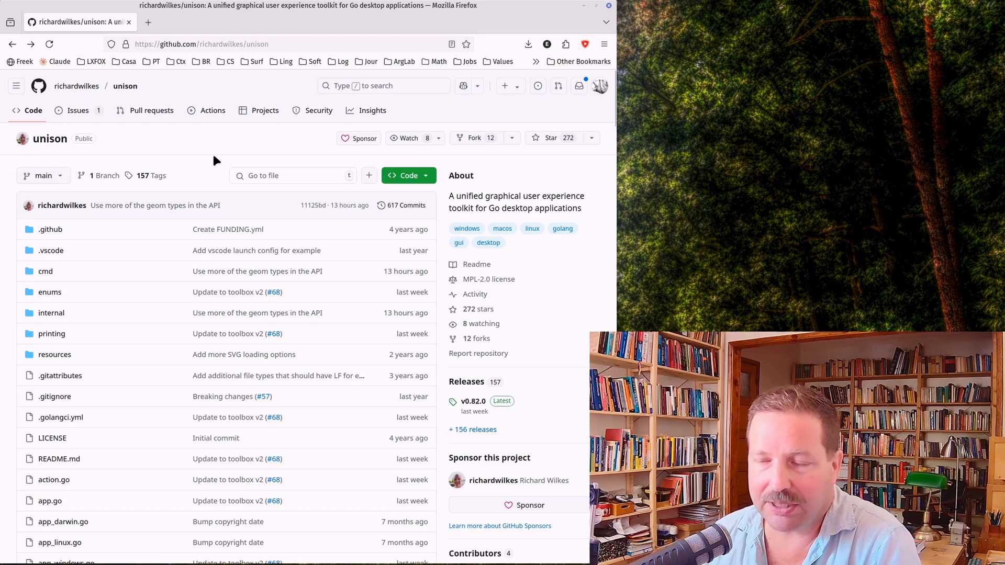
Scroll the unison repository's file list to locate button.go
{"action": "scroll", "scroll_direction": "down", "scroll_amount": 3}
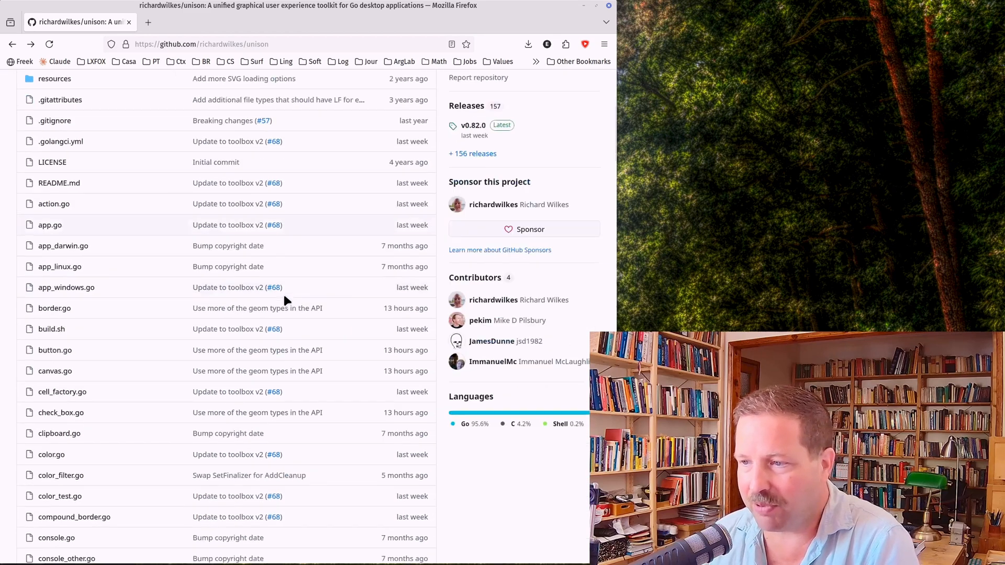
{"action": "scroll", "scroll_direction": "down", "scroll_amount": 3}
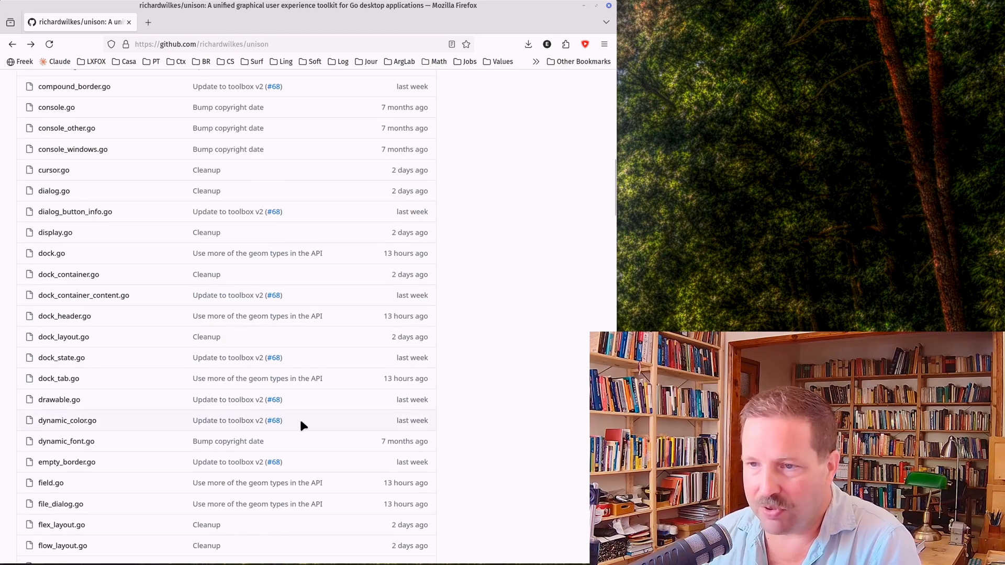
{"action": "scroll", "scroll_direction": "down", "scroll_amount": 3}
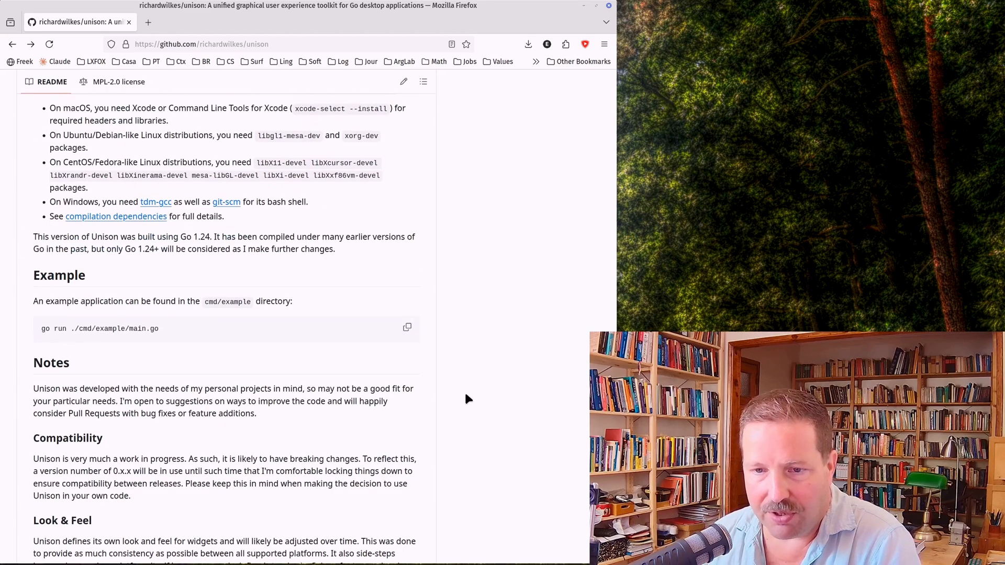
{"action": "scroll", "scroll_direction": "down", "scroll_amount": 3}
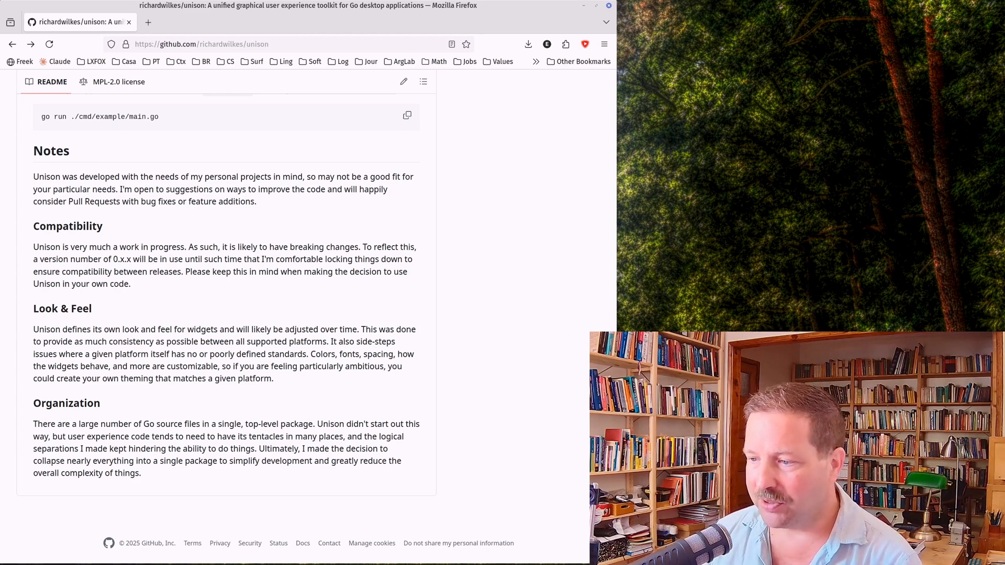
{"action": "scroll", "scroll_direction": "up", "scroll_amount": 3}
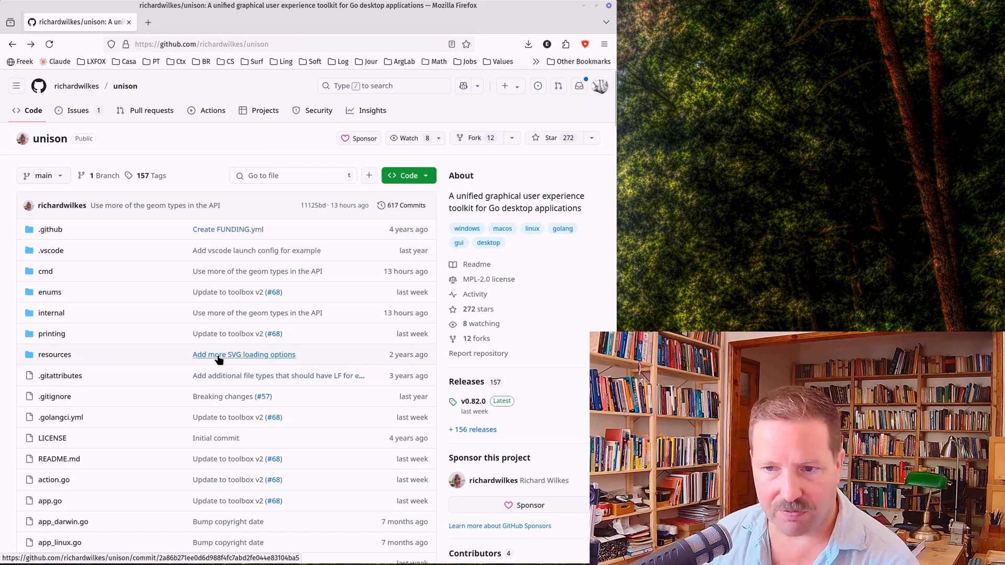
{"action": "scroll", "scroll_direction": "down", "scroll_amount": 3}
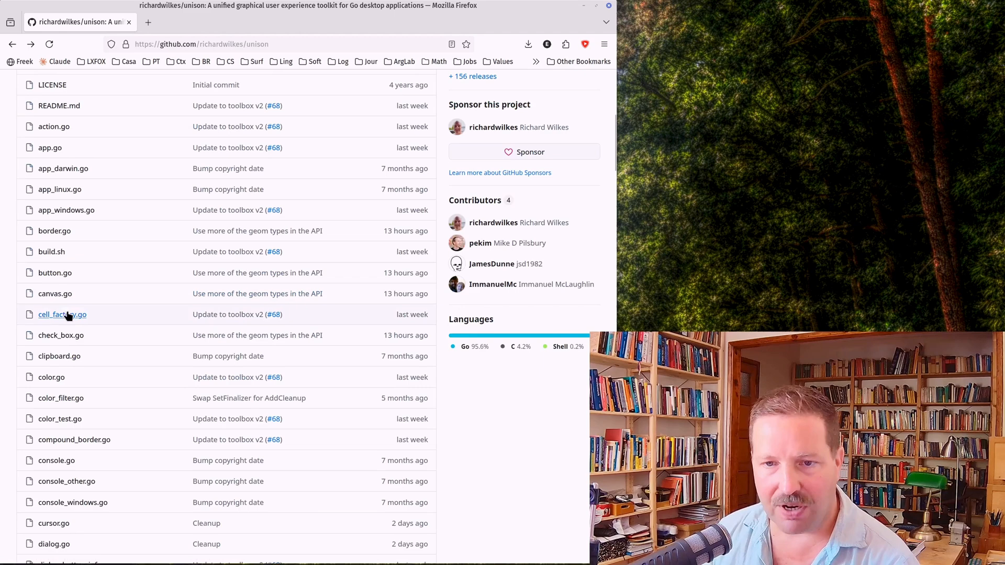
View button.go and read down through its ButtonTheme definitions to the Button type
{"action": "left_click", "coordinate": [55, 272]}
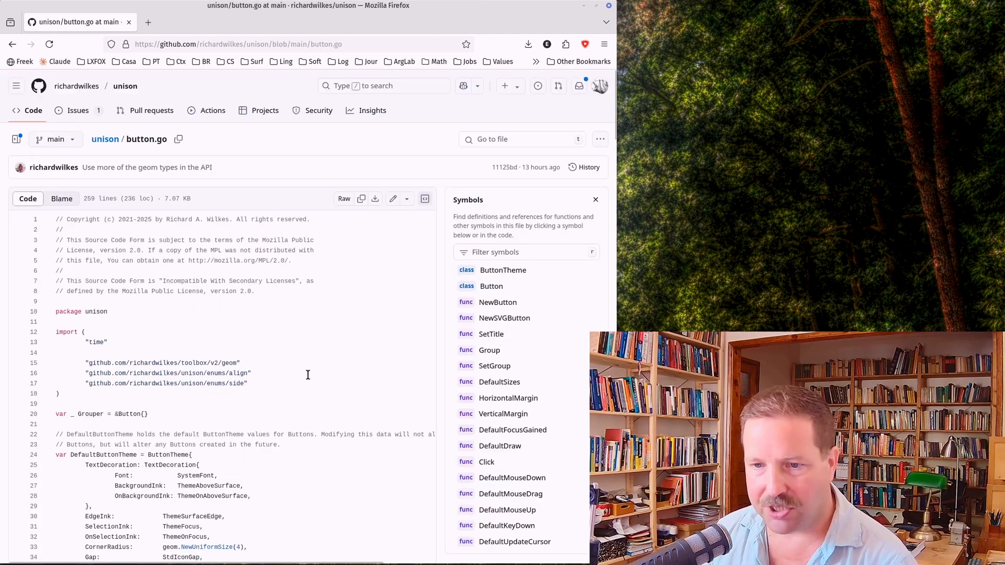
{"action": "scroll", "scroll_direction": "down", "scroll_amount": 3}
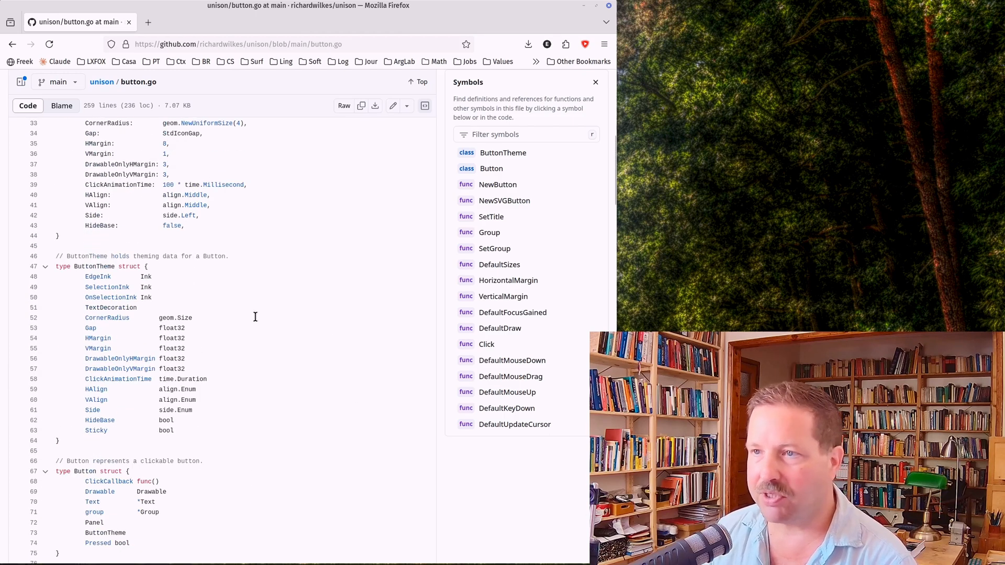
{"action": "mouse_move", "coordinate": [252, 255]}
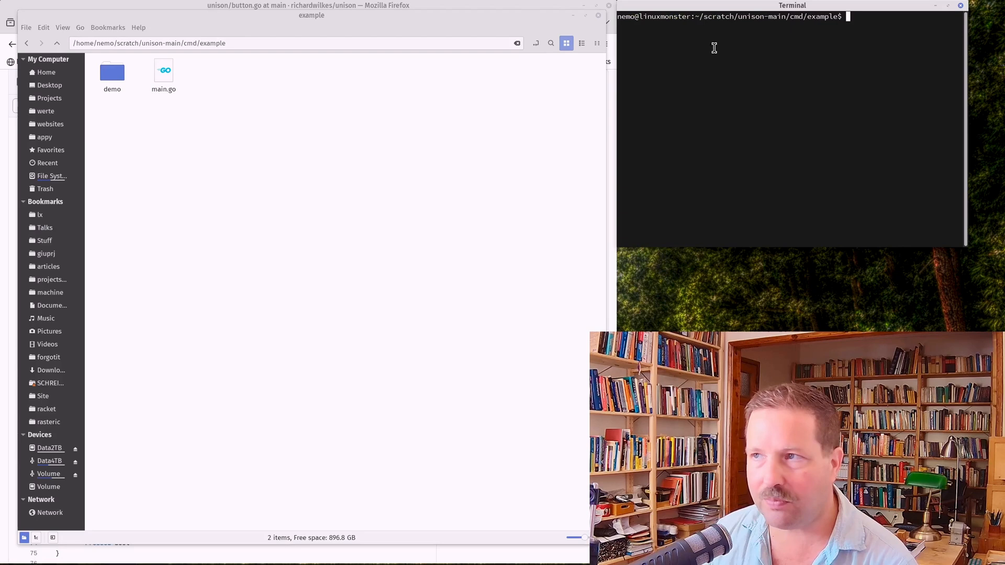
Move the terminal aside and launch the demo with 'go run main.go' in cmd/example
{"action": "left_click_drag", "start_coordinate": [791, 5], "coordinate": [210, 183]}
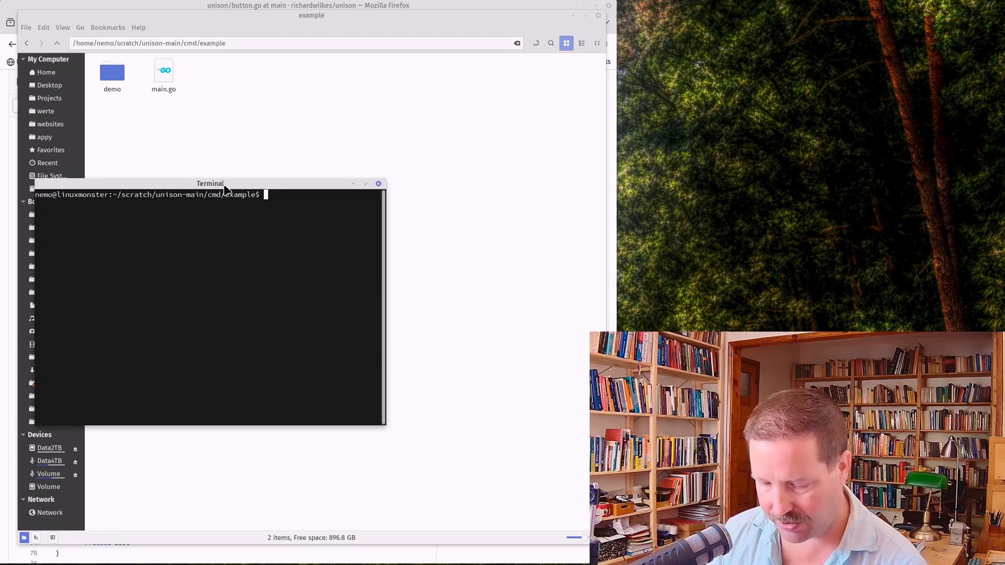
{"action": "type", "text": "go run main."}
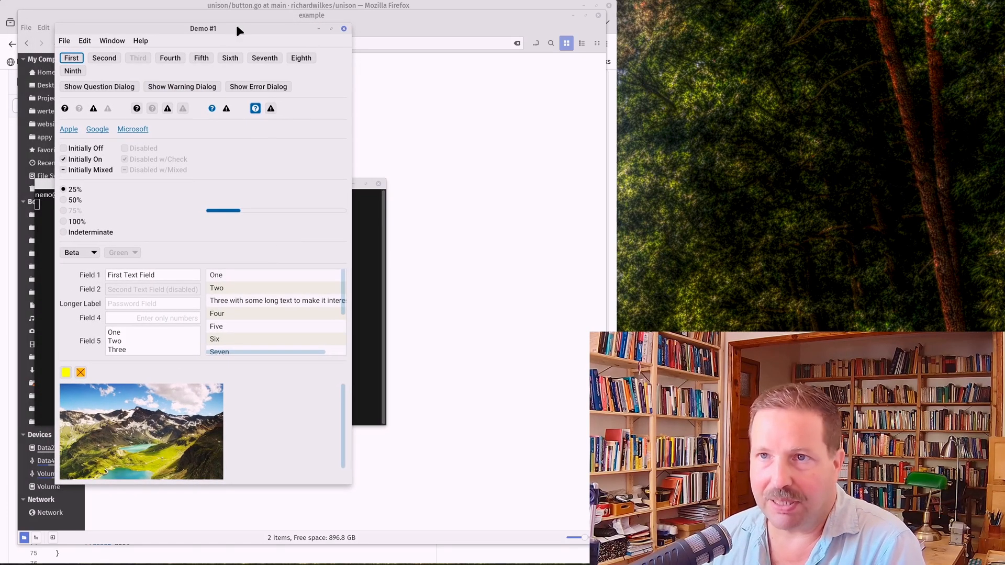
{"action": "left_click_drag", "start_coordinate": [203, 28], "coordinate": [188, 27]}
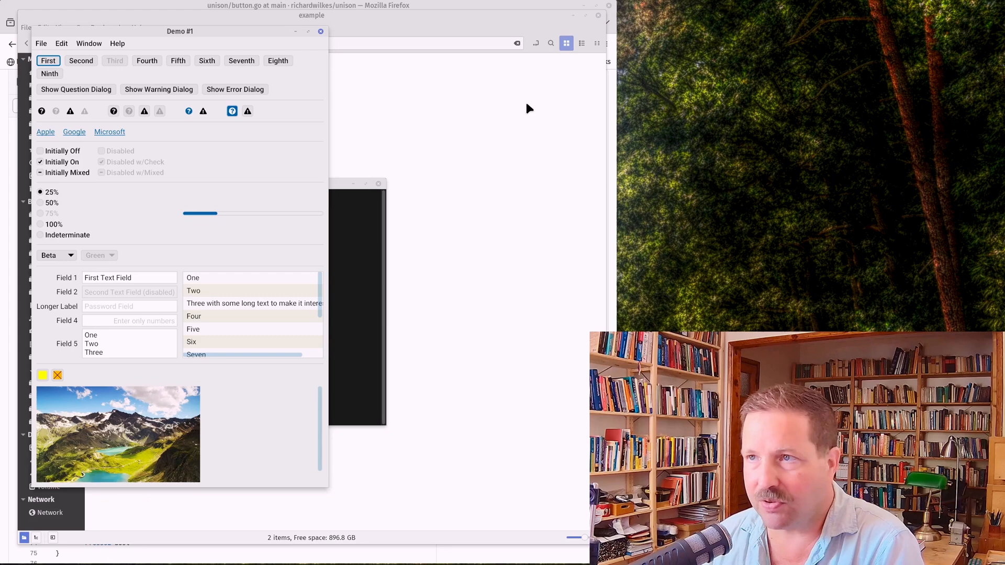
{"action": "mouse_move", "coordinate": [220, 41]}
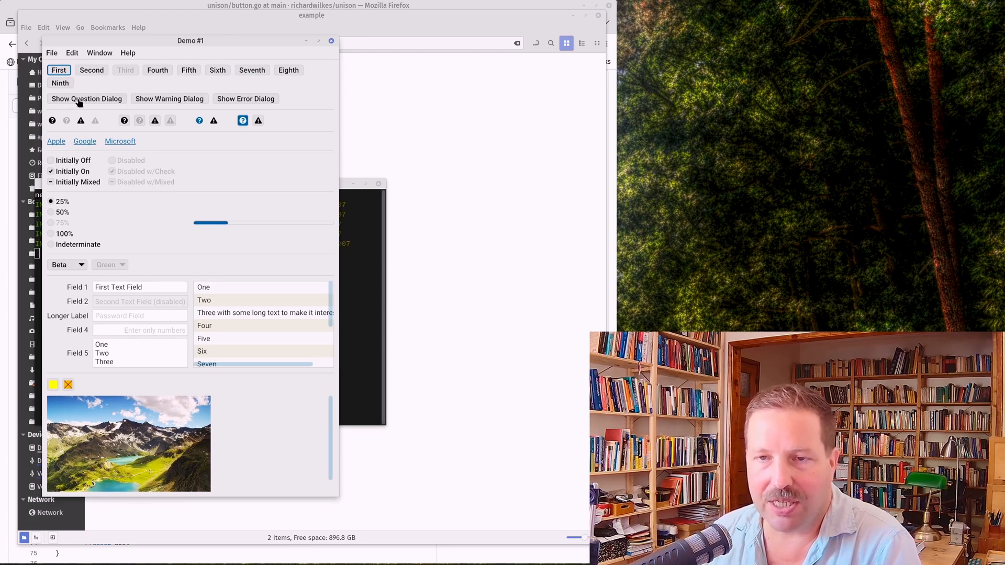
{"action": "left_click", "coordinate": [87, 98]}
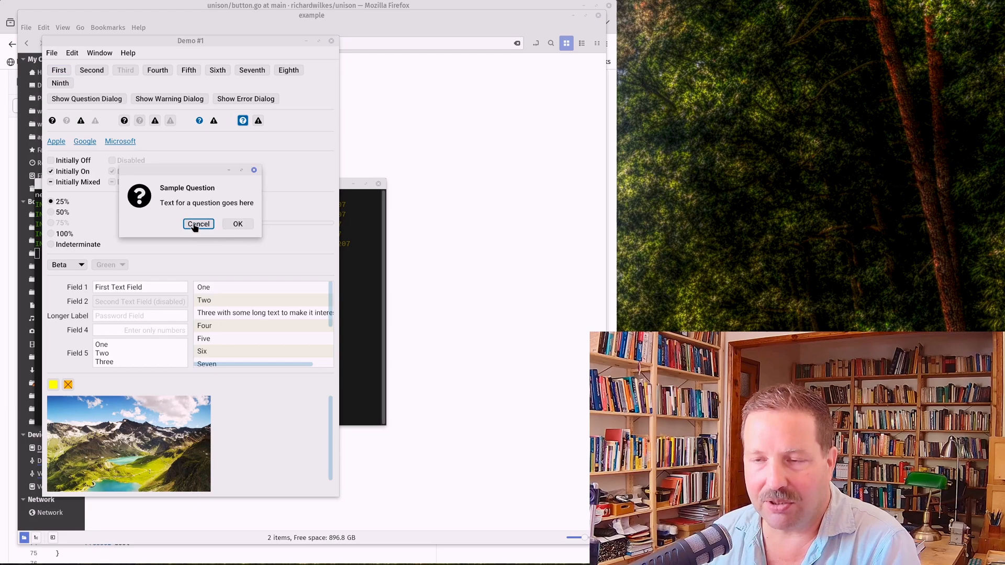
{"action": "left_click", "coordinate": [199, 224]}
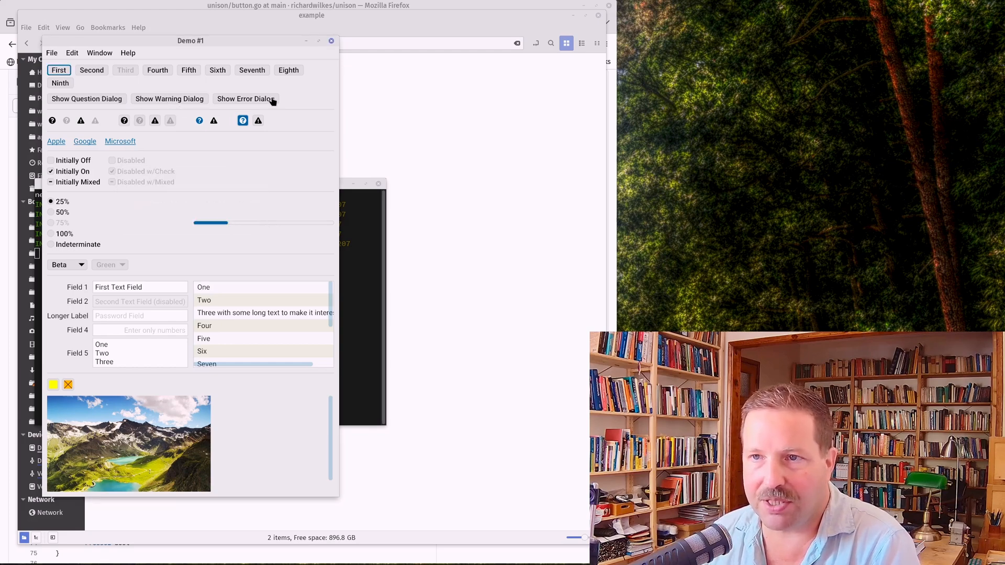
{"action": "left_click", "coordinate": [245, 98]}
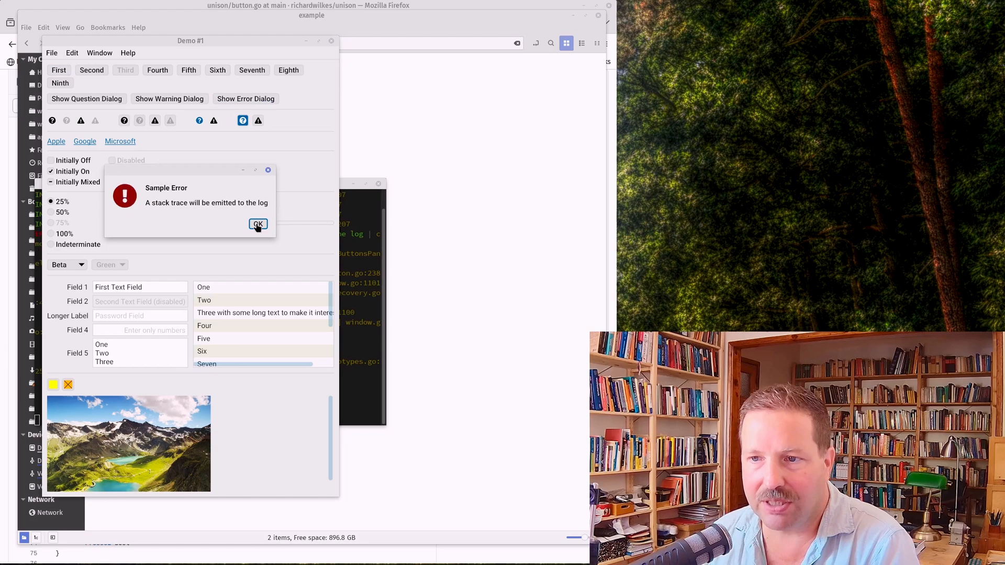
{"action": "left_click", "coordinate": [257, 224]}
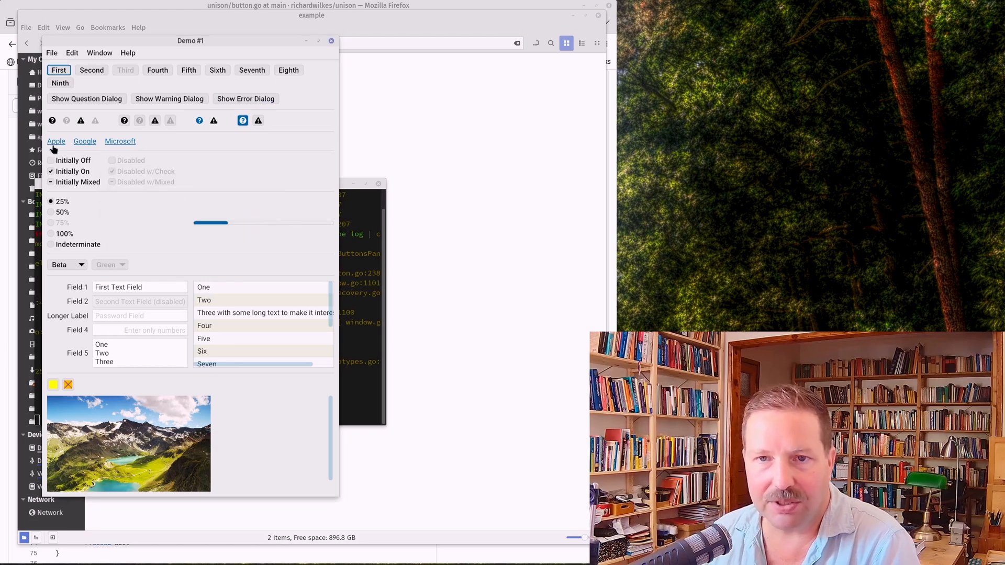
{"action": "mouse_move", "coordinate": [285, 117]}
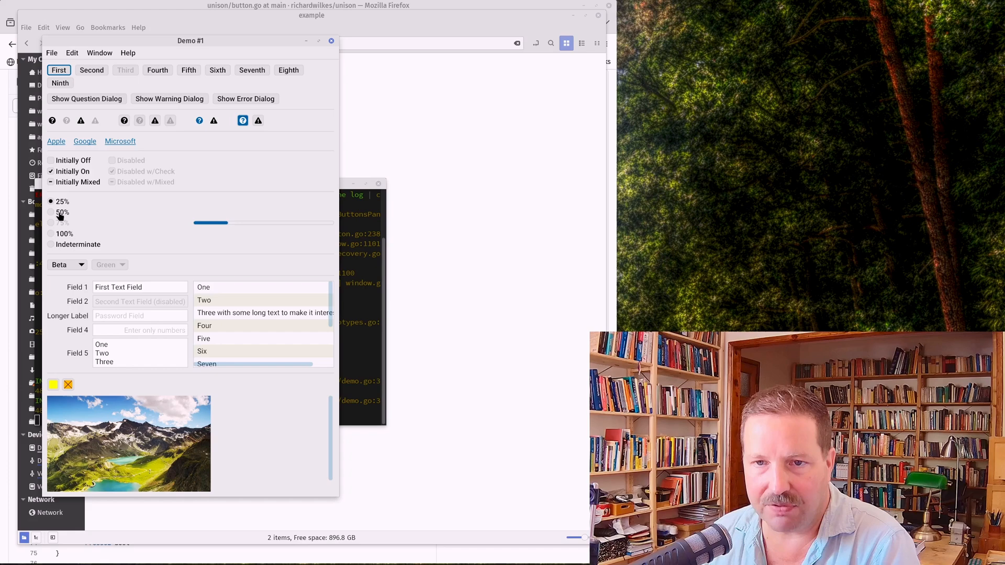
Set the progress bar to 100% then indeterminate, view the Beta choices, focus the password field and select First Text Field's text
{"action": "left_click", "coordinate": [50, 233]}
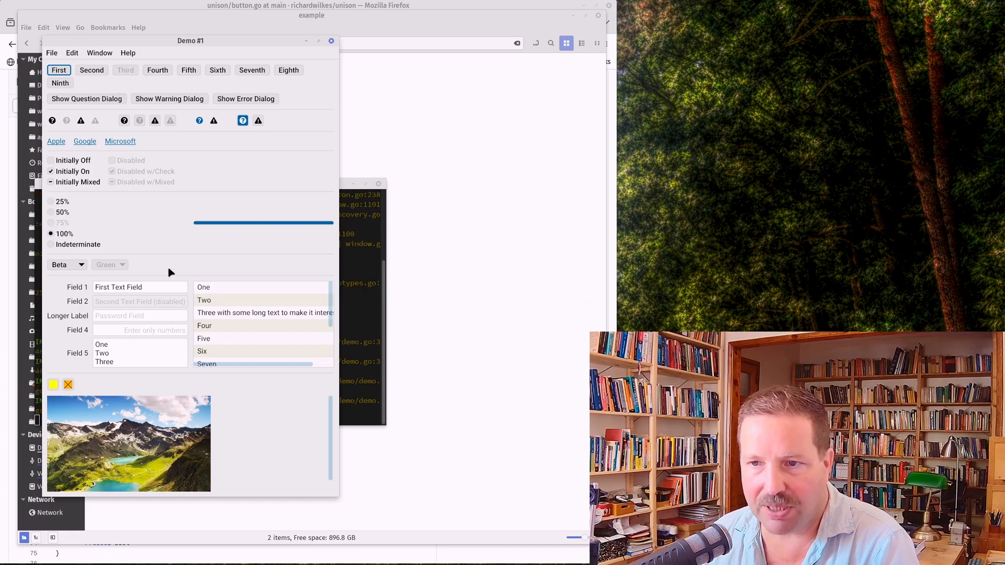
{"action": "left_click", "coordinate": [50, 212]}
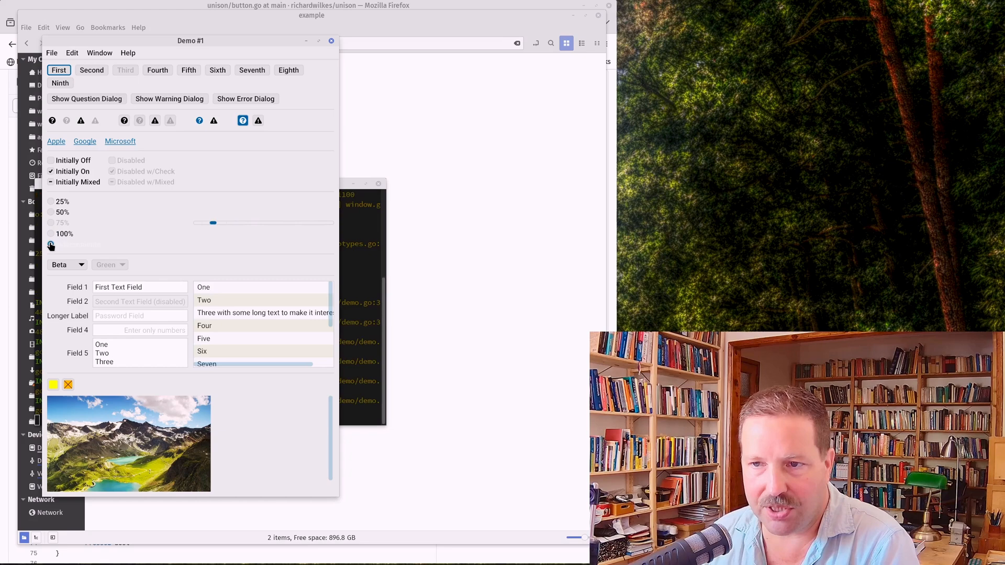
{"action": "left_click", "coordinate": [64, 265]}
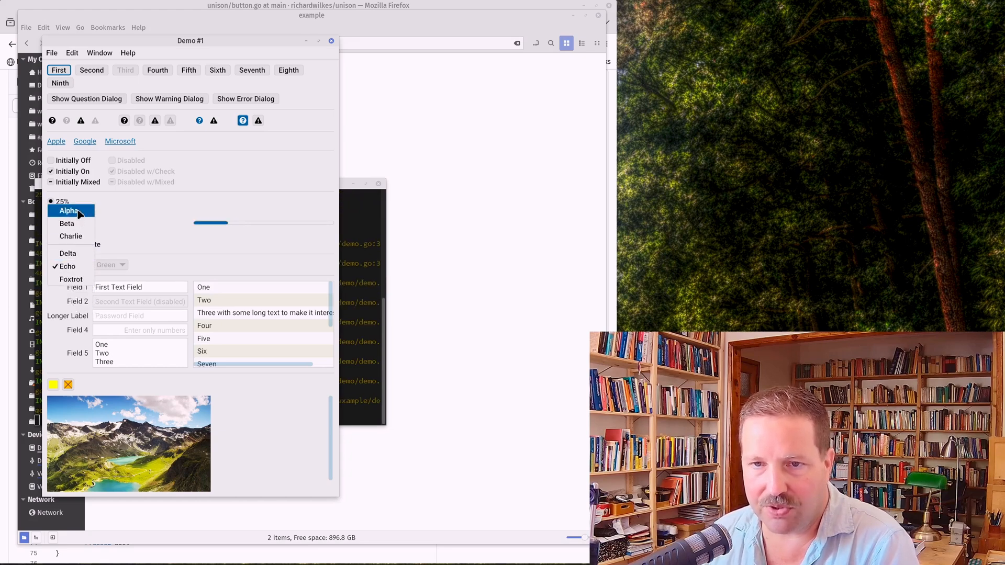
{"action": "left_click", "coordinate": [67, 223]}
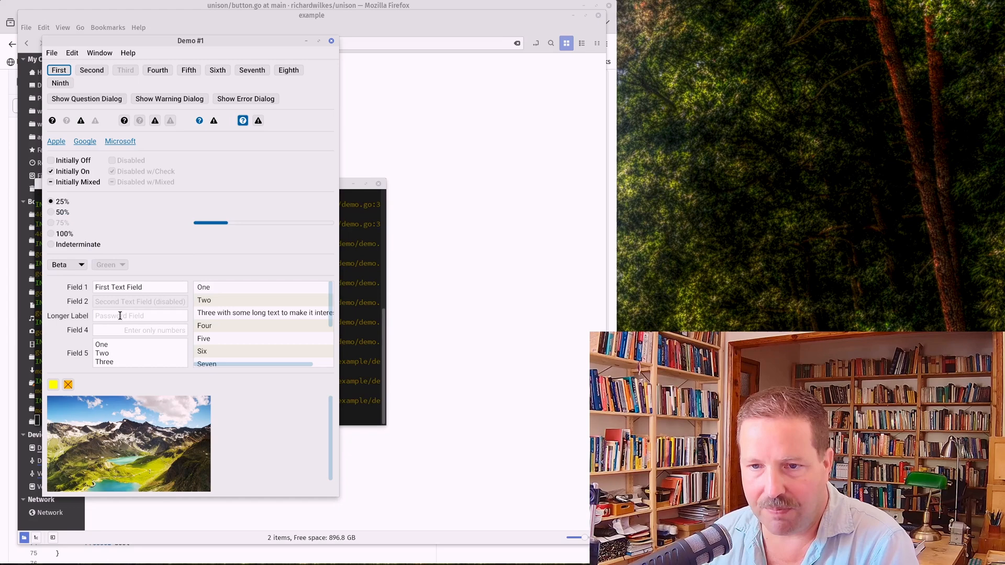
{"action": "triple_click", "coordinate": [118, 287]}
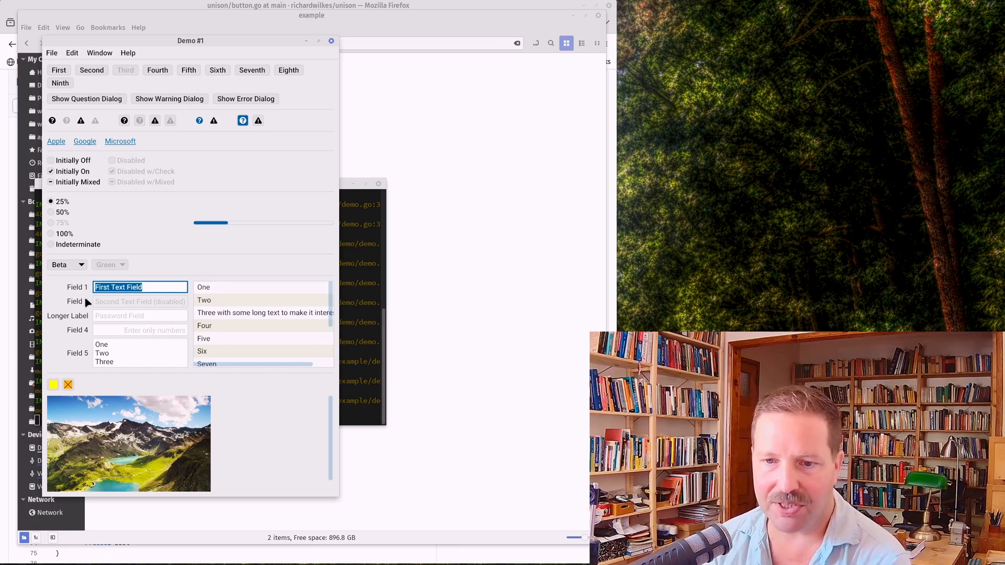
Scroll the list to choose item Six, then bring up the new-window options
{"action": "scroll", "scroll_direction": "down", "scroll_amount": 3}
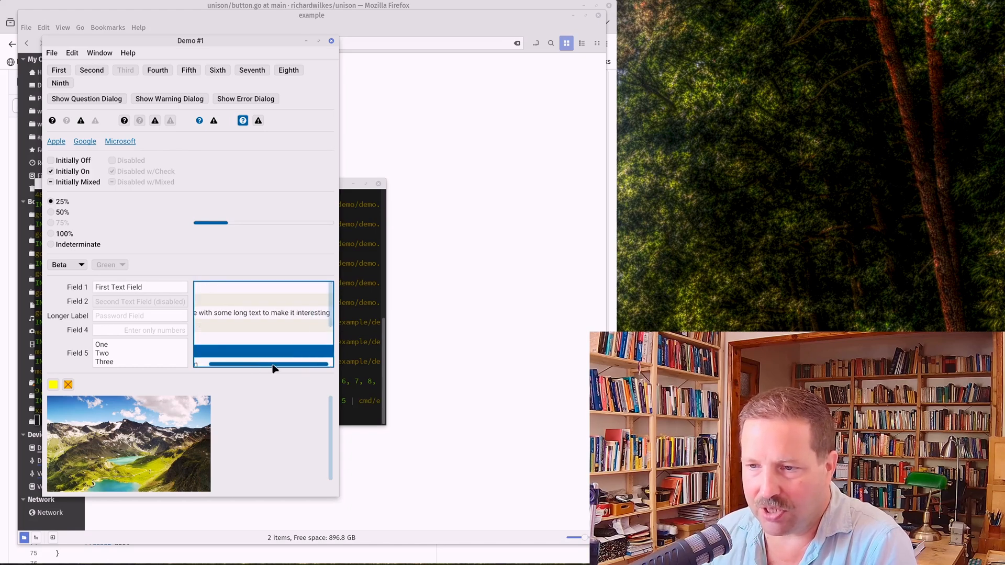
{"action": "mouse_move", "coordinate": [308, 374]}
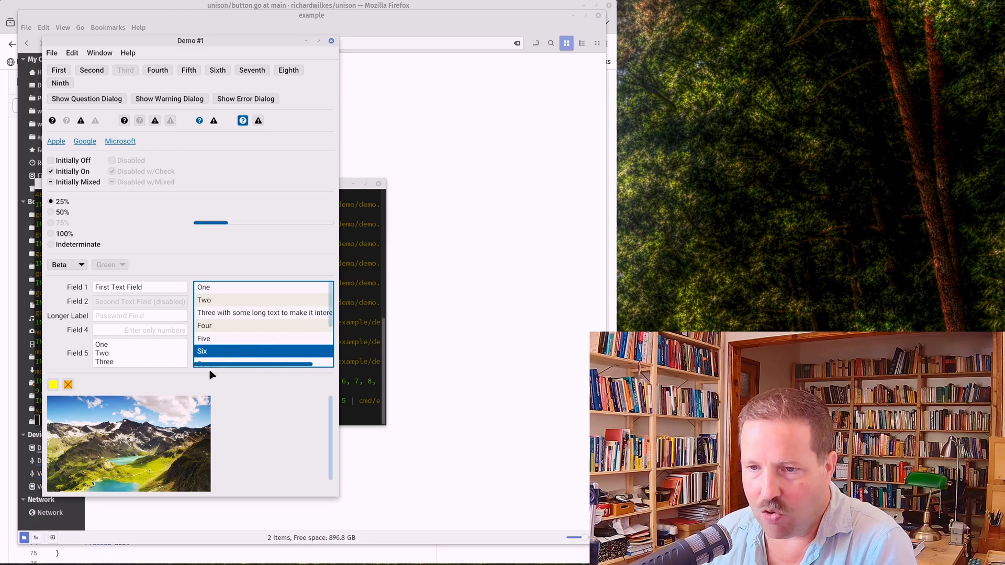
{"action": "scroll", "scroll_direction": "down", "scroll_amount": 3}
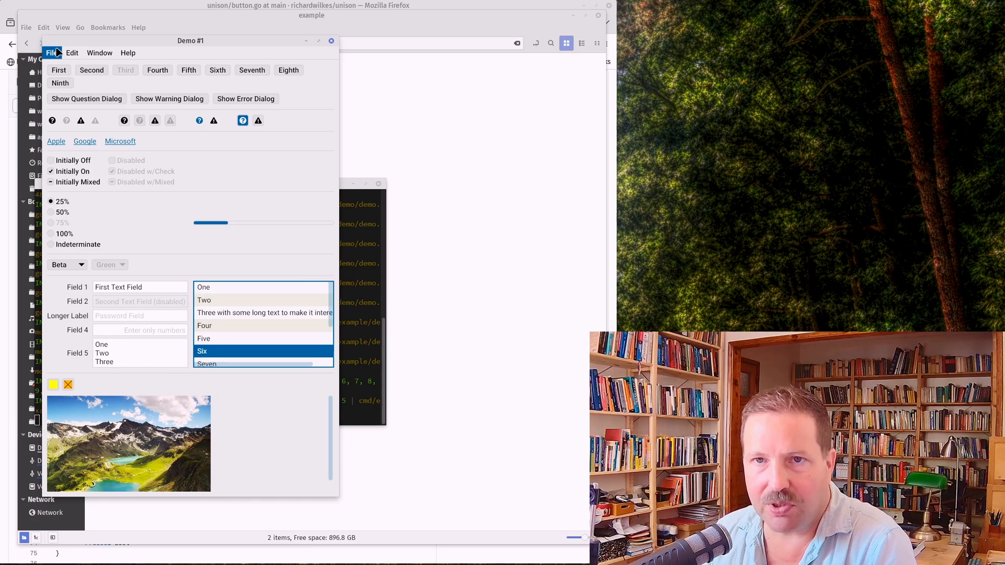
{"action": "left_click", "coordinate": [51, 52]}
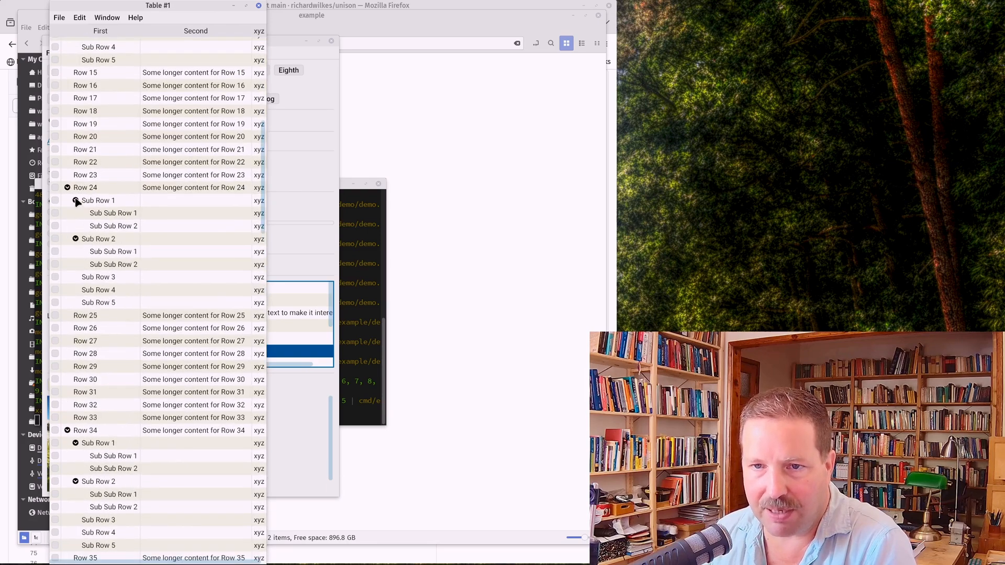
{"action": "left_click", "coordinate": [55, 187]}
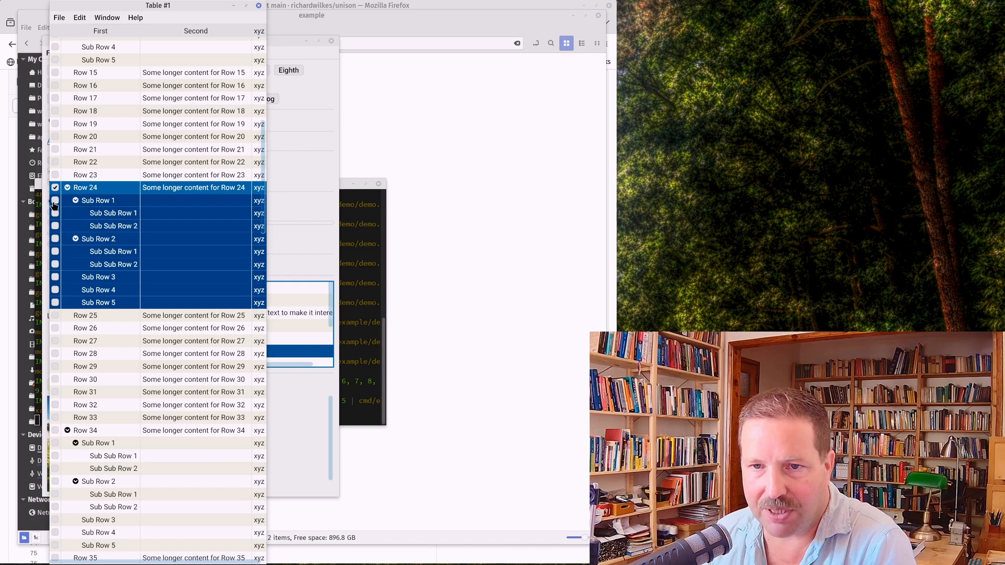
{"action": "left_click", "coordinate": [114, 213]}
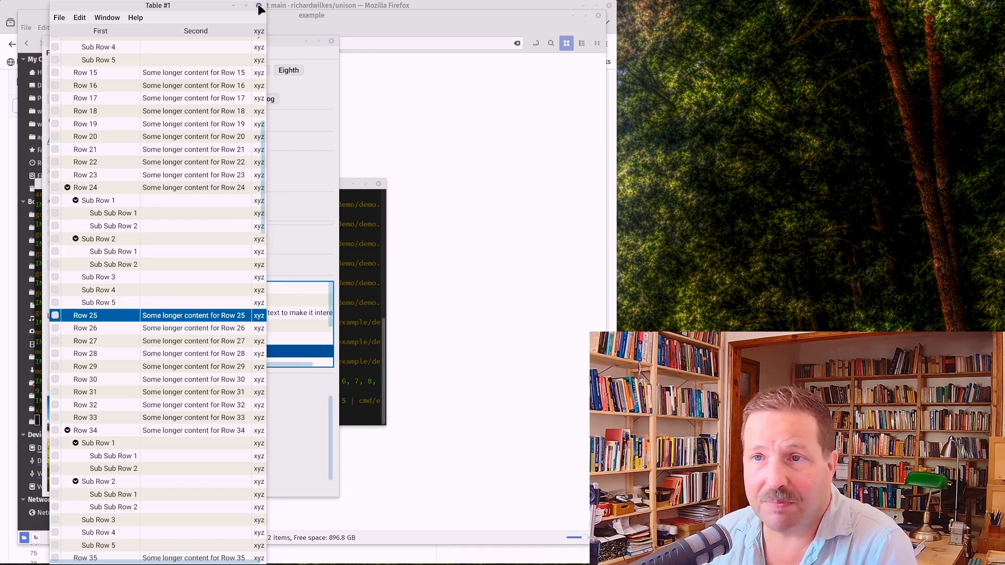
{"action": "left_click", "coordinate": [51, 52]}
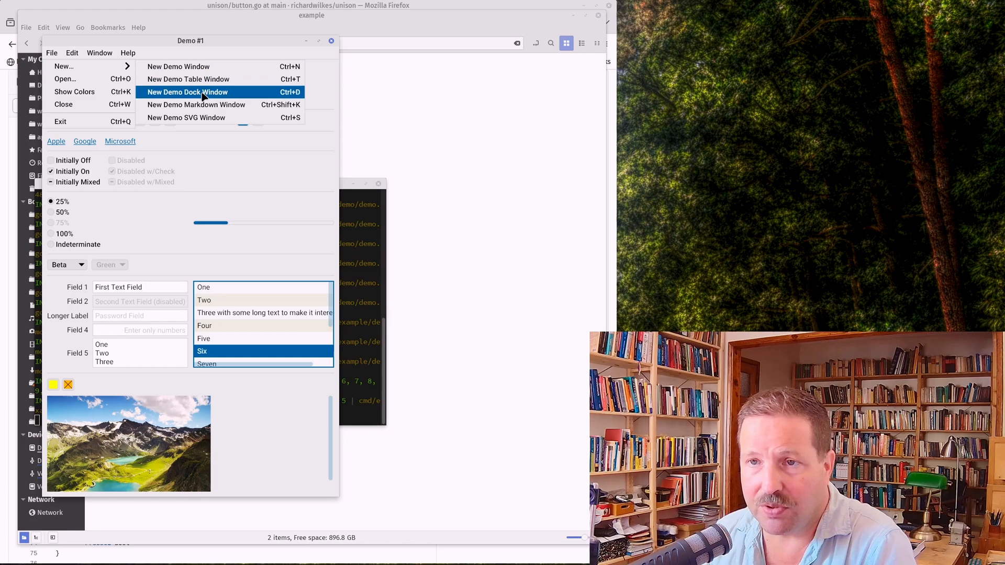
Create Dock #1, close its Green panel and bring the Blue with a tooltip panel to the front
{"action": "left_click", "coordinate": [186, 92]}
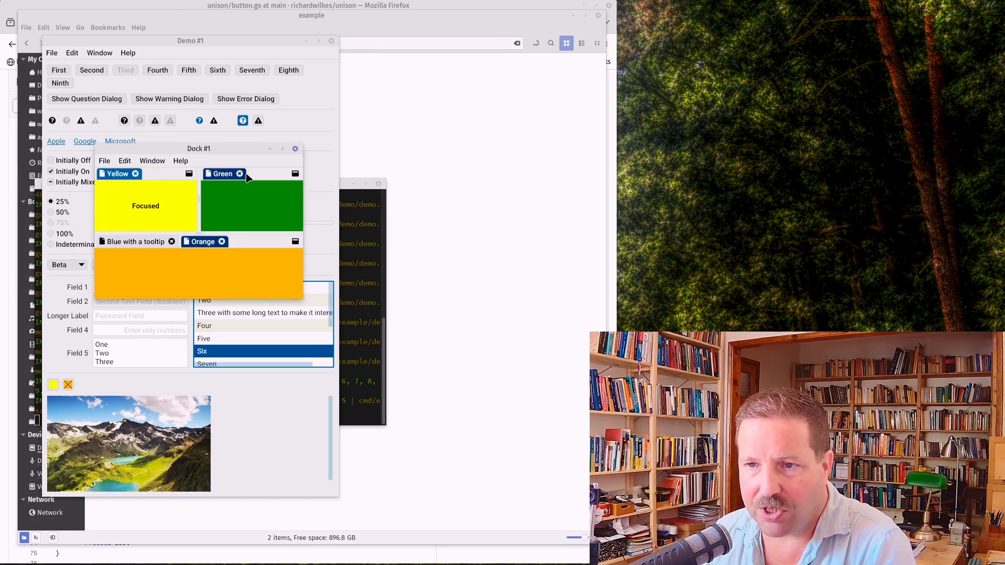
{"action": "left_click", "coordinate": [240, 174]}
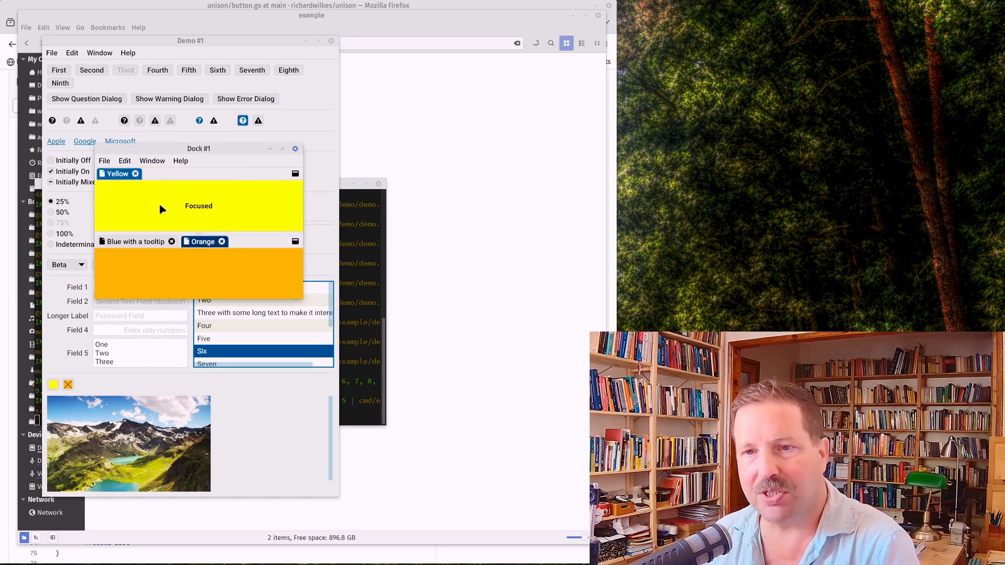
{"action": "left_click", "coordinate": [133, 242]}
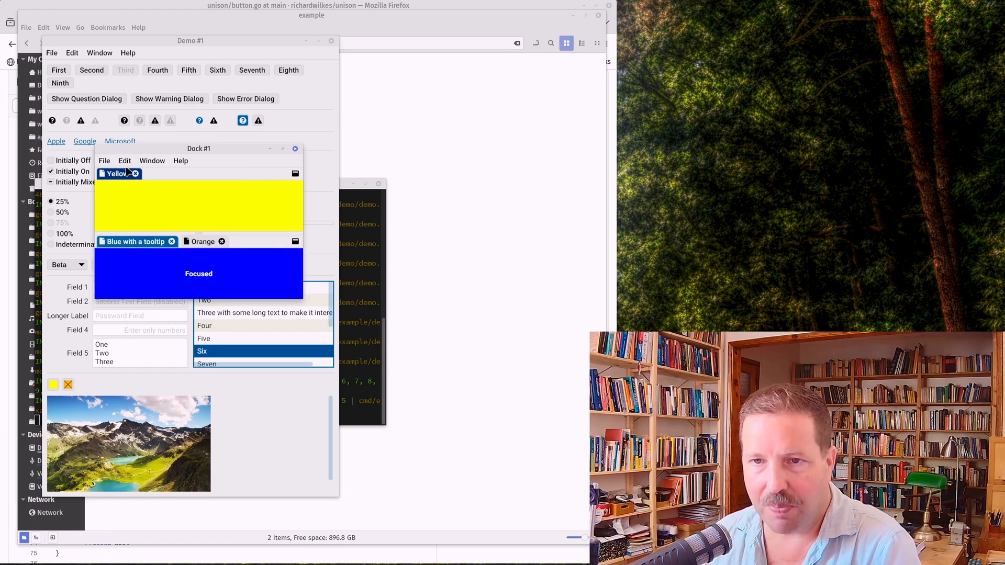
{"action": "left_click", "coordinate": [103, 160]}
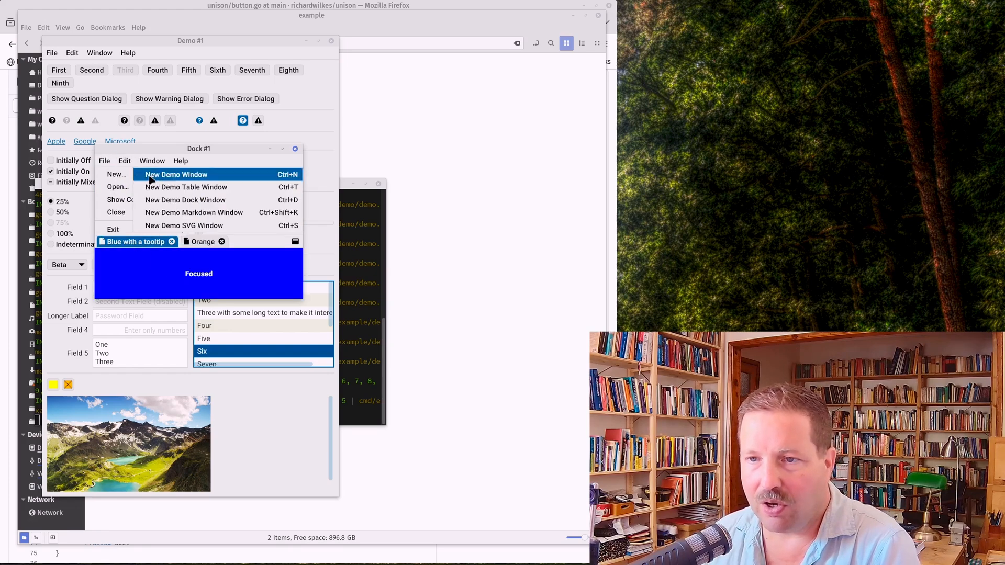
Create Markdown #1 and read through its headings, lists and image formatting examples
{"action": "left_click", "coordinate": [194, 212]}
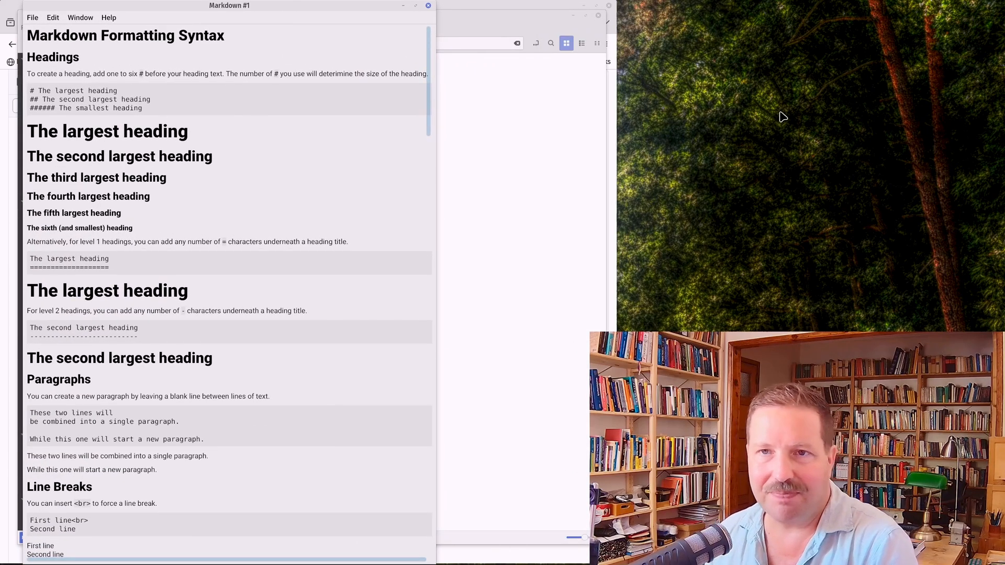
{"action": "scroll", "scroll_direction": "down", "scroll_amount": 3}
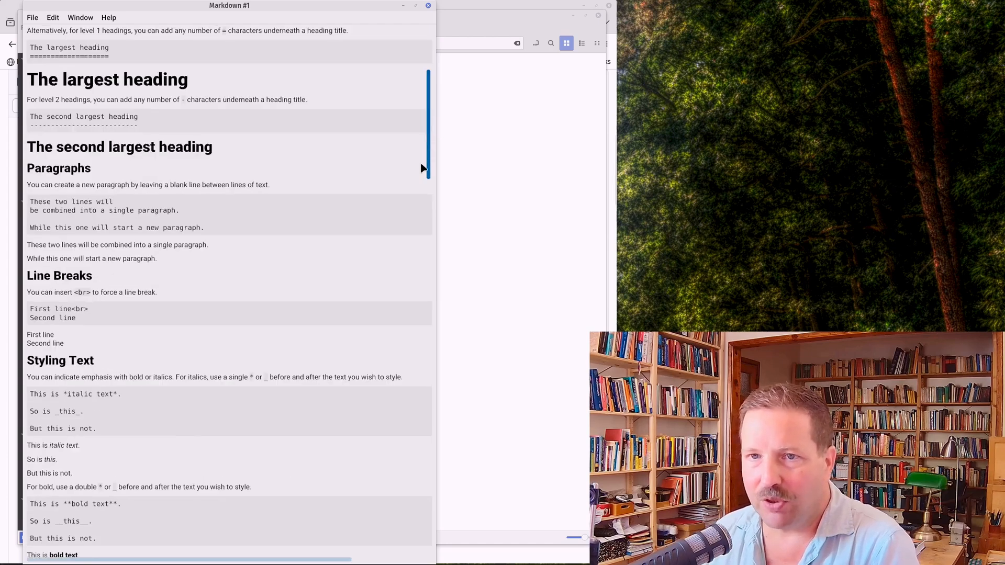
{"action": "scroll", "scroll_direction": "down", "scroll_amount": 3}
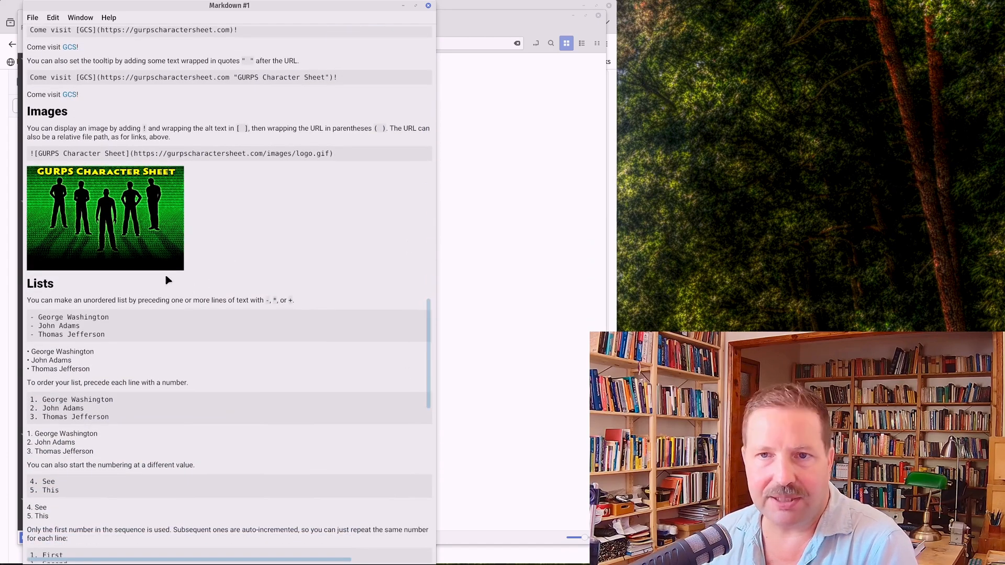
{"action": "mouse_move", "coordinate": [146, 241]}
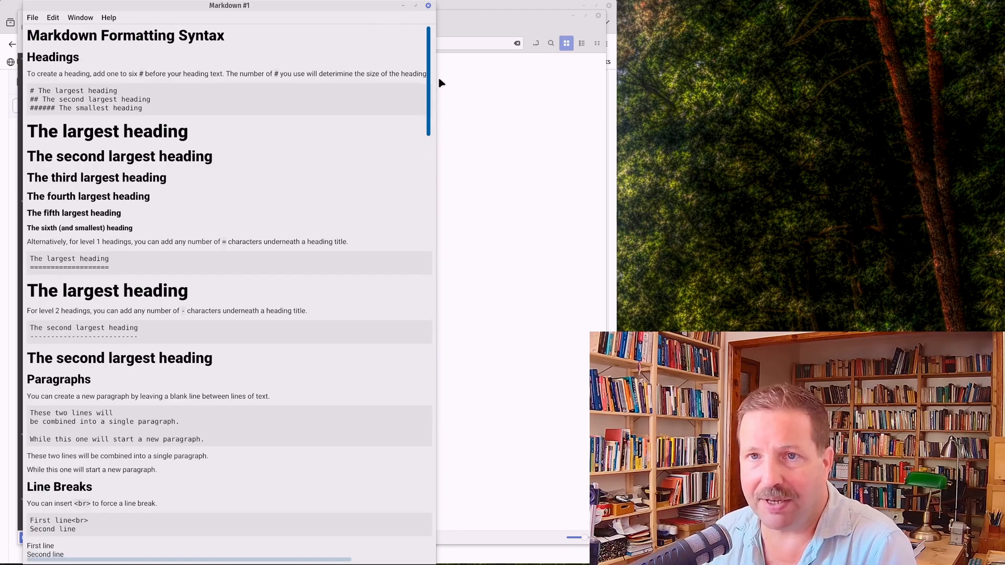
{"action": "scroll", "scroll_direction": "down", "scroll_amount": 3}
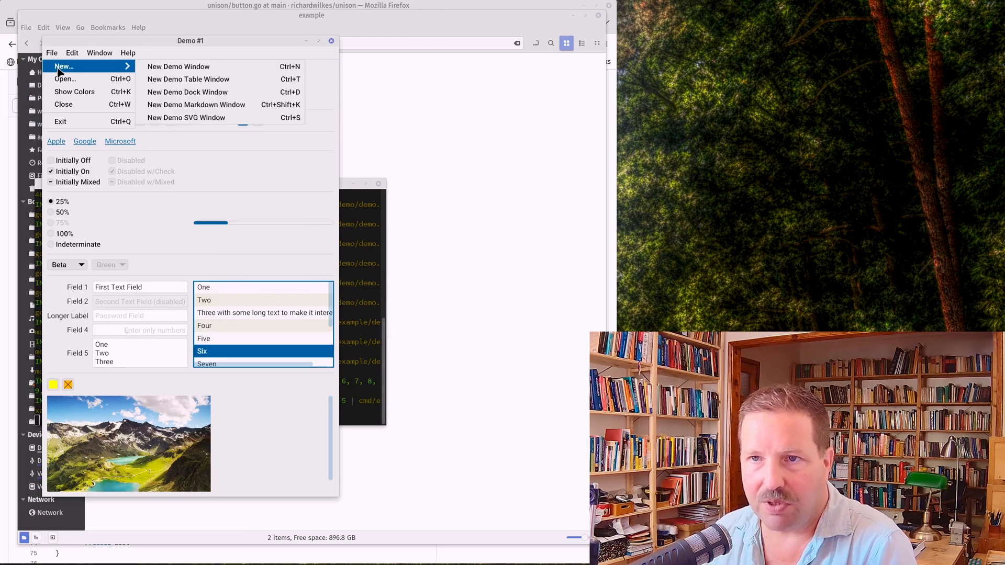
Create the SVG #1 demo window rendering the tiger illustration
{"action": "left_click", "coordinate": [186, 117]}
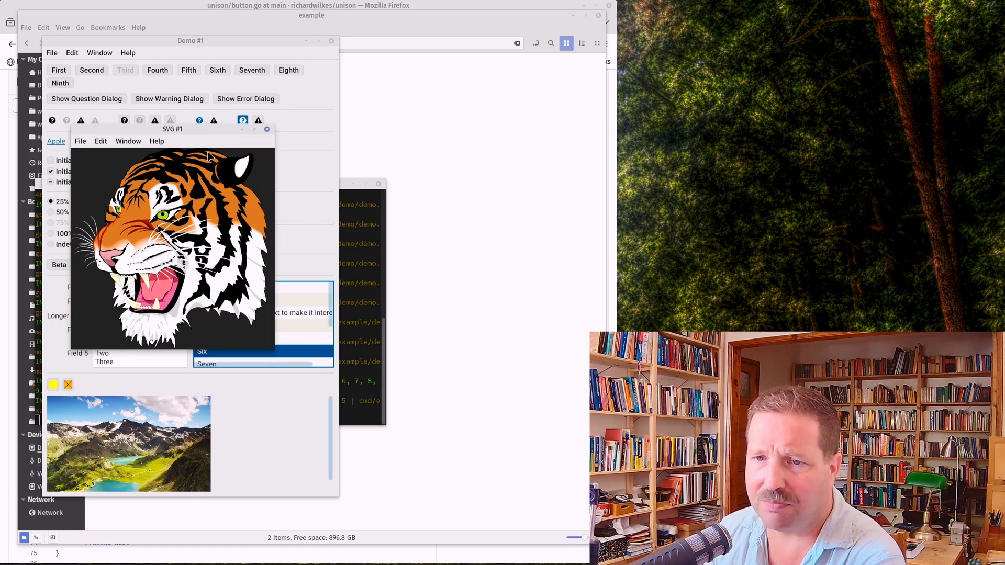
{"action": "mouse_move", "coordinate": [189, 144]}
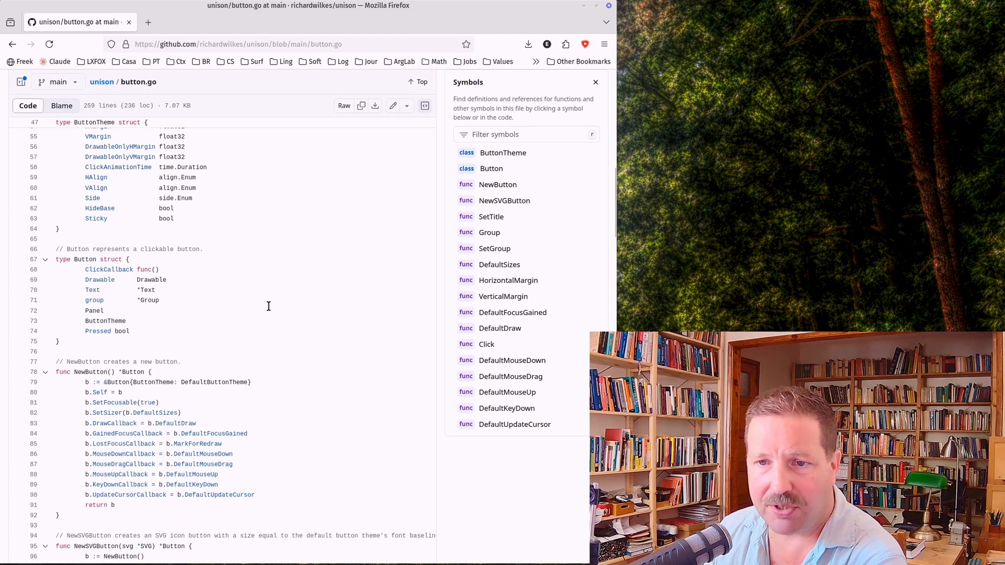
Scroll button.go from the Button struct through NewButton to its margin and drawing functions
{"action": "scroll", "scroll_direction": "down", "scroll_amount": 3}
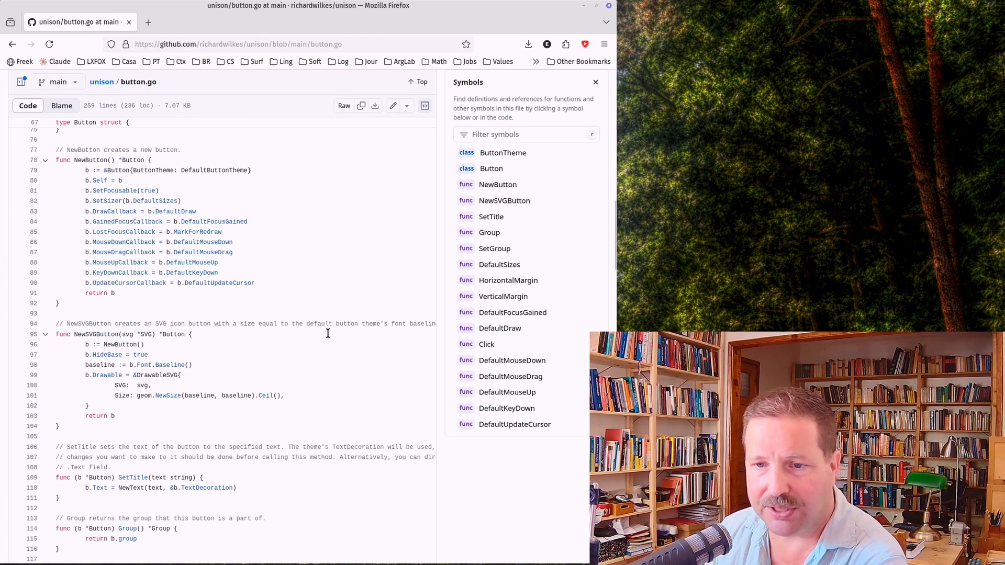
{"action": "scroll", "scroll_direction": "down", "scroll_amount": 3}
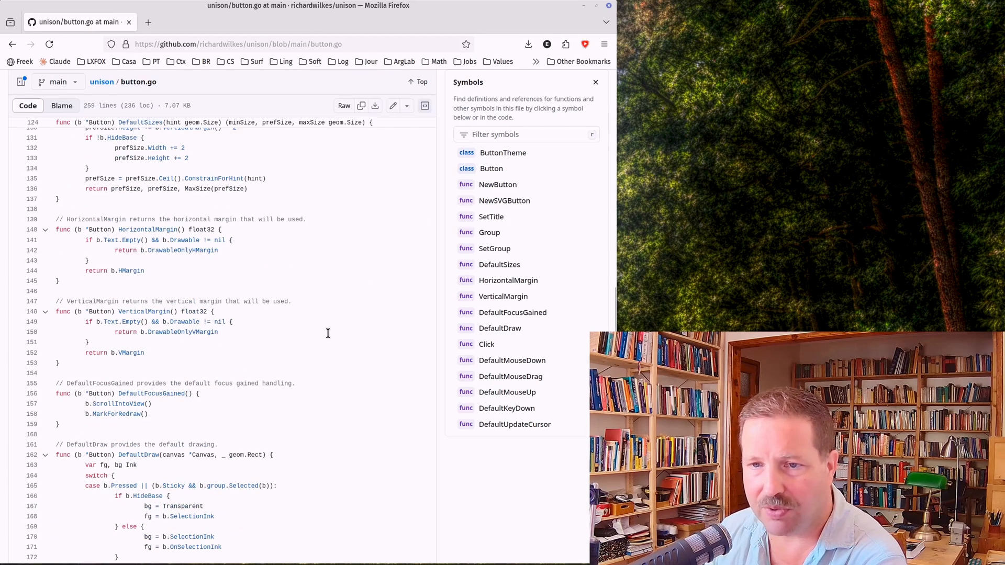
{"action": "scroll", "scroll_direction": "down", "scroll_amount": 3}
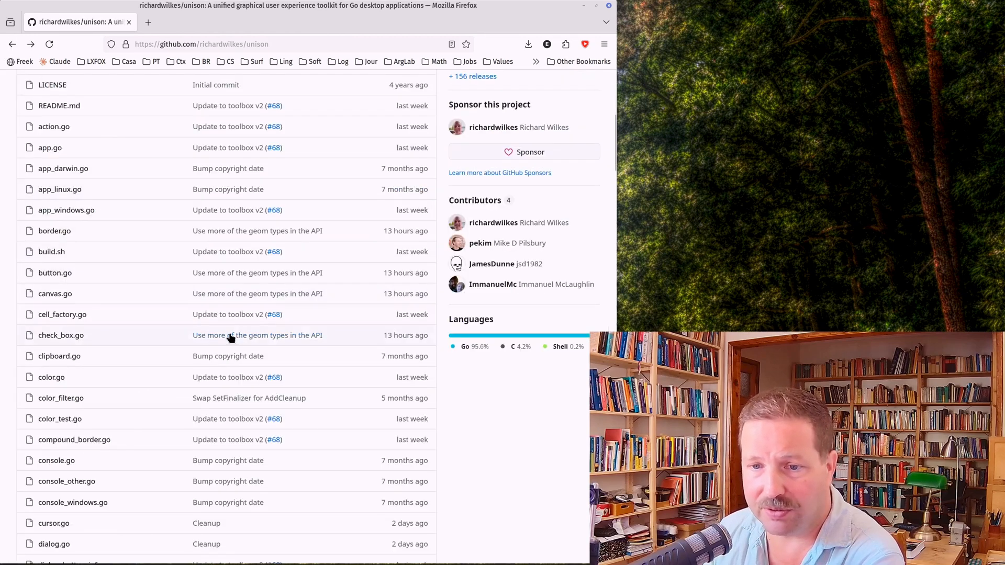
{"action": "scroll", "scroll_direction": "down", "scroll_amount": 3}
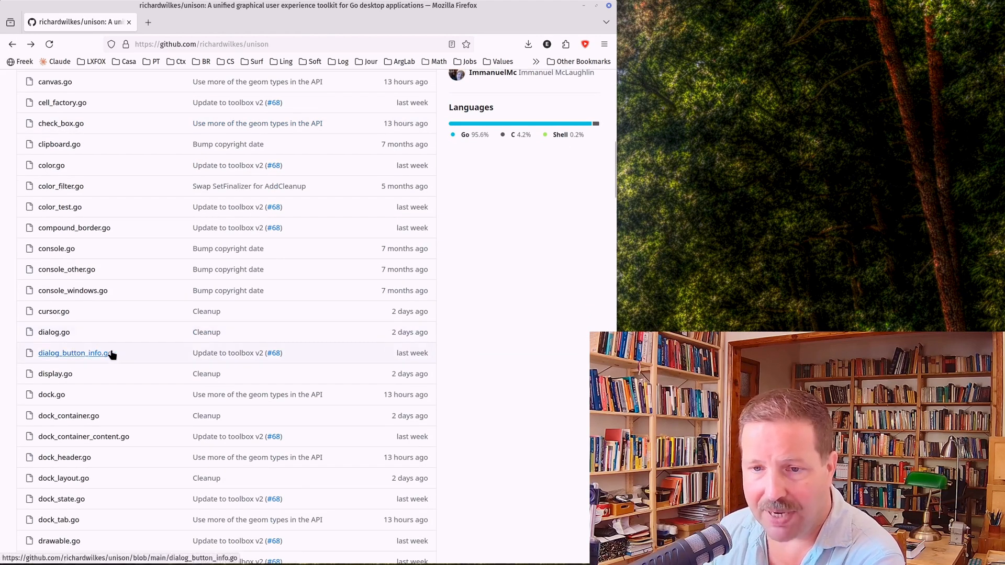
{"action": "scroll", "scroll_direction": "down", "scroll_amount": 3}
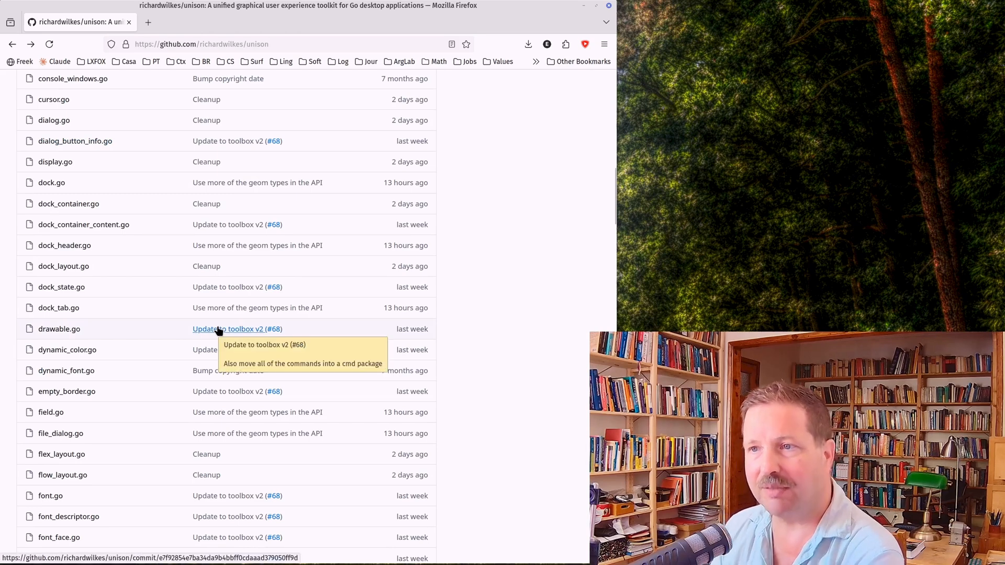
{"action": "mouse_move", "coordinate": [393, 209]}
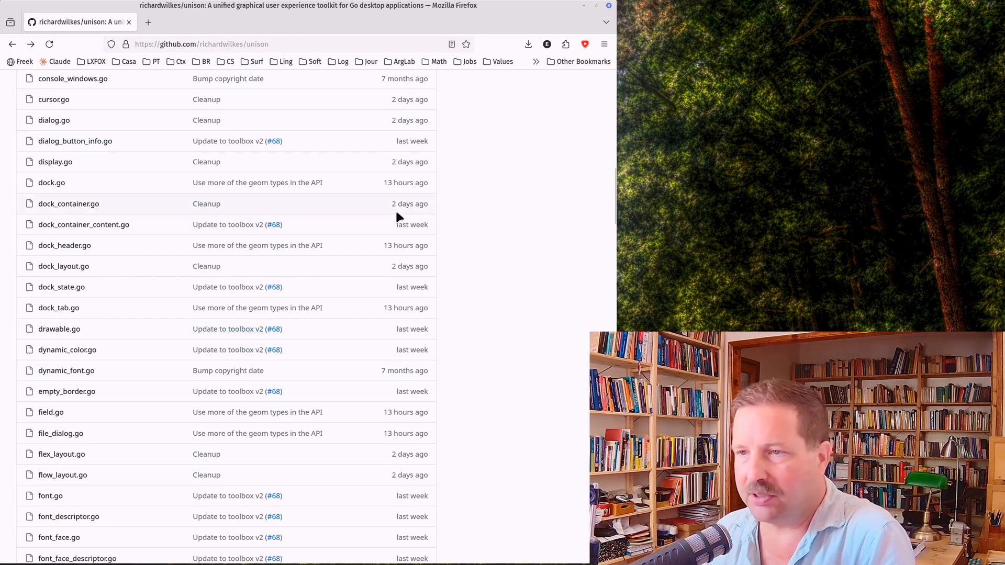
{"action": "mouse_move", "coordinate": [367, 338]}
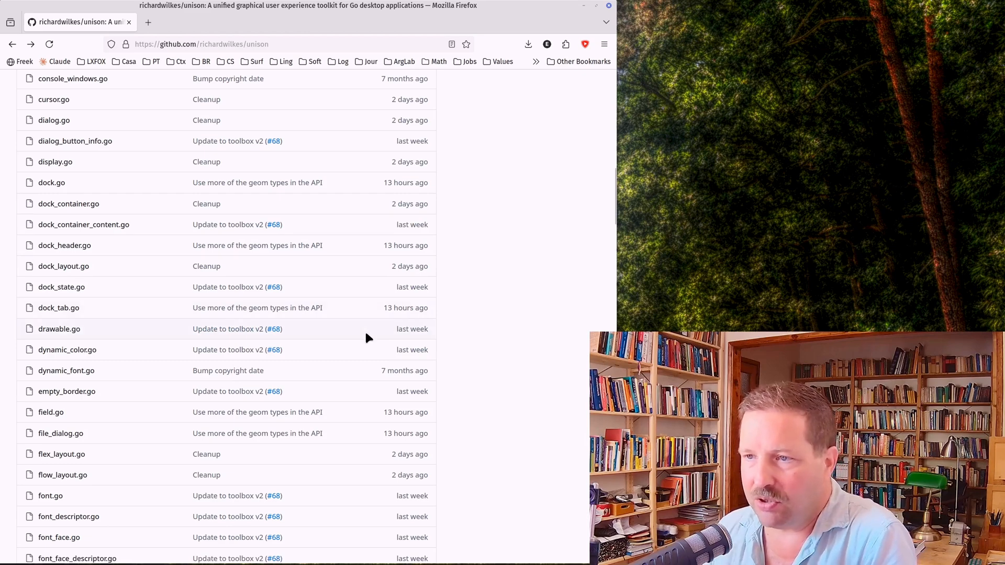
{"action": "scroll", "scroll_direction": "down", "scroll_amount": 3}
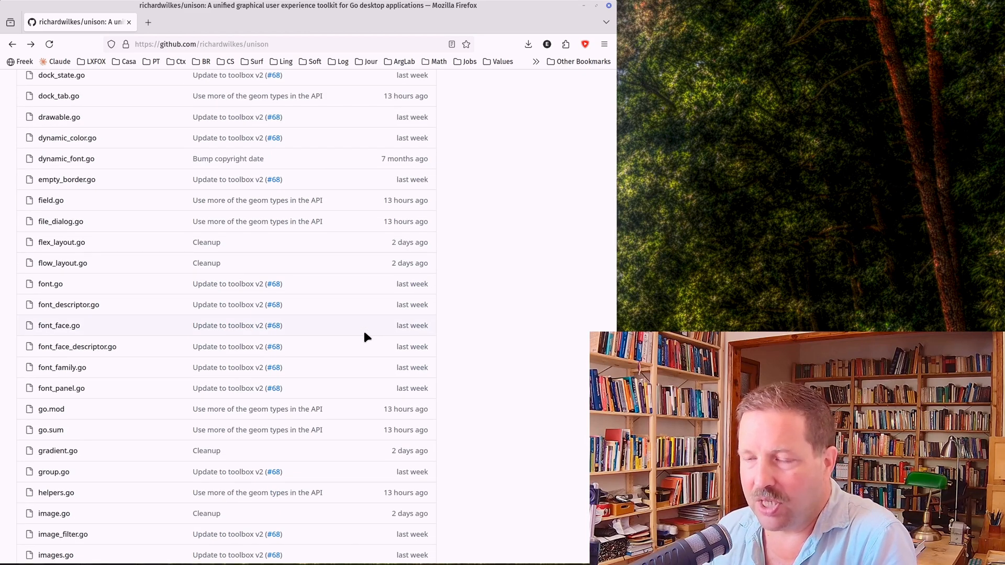
{"action": "scroll", "scroll_direction": "down", "scroll_amount": 3}
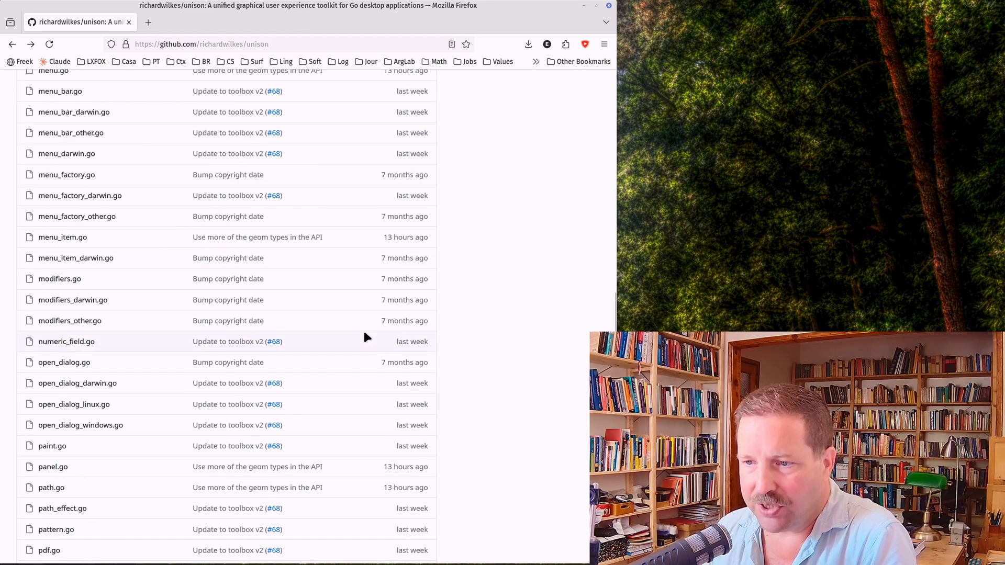
{"action": "scroll", "scroll_direction": "down", "scroll_amount": 3}
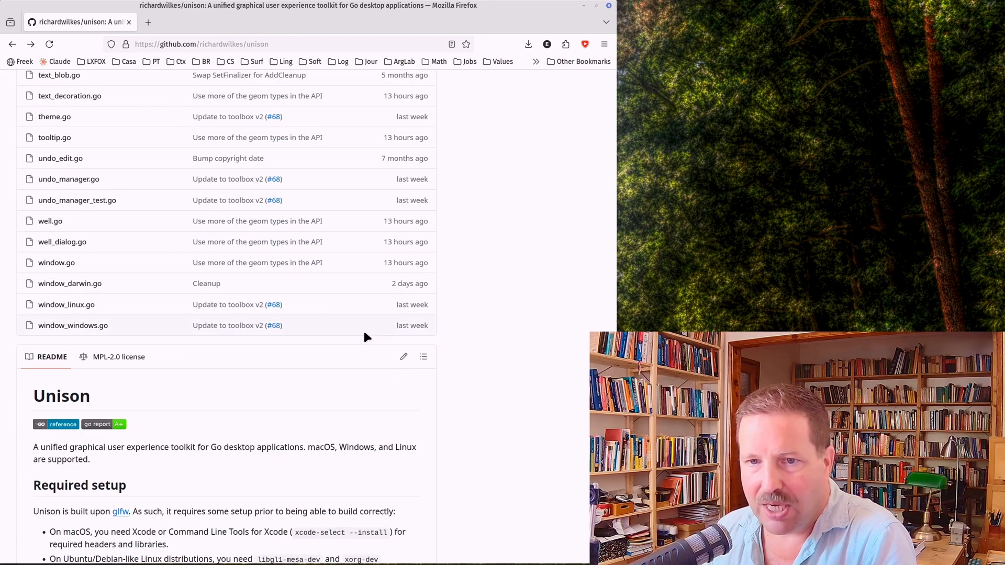
{"action": "scroll", "scroll_direction": "up", "scroll_amount": 3}
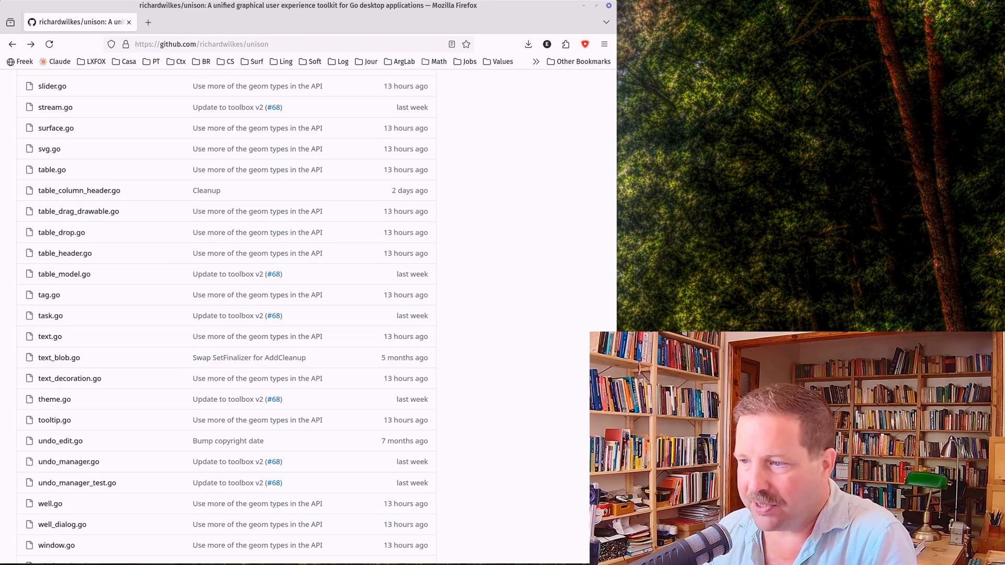
{"action": "scroll", "scroll_direction": "up", "scroll_amount": 3}
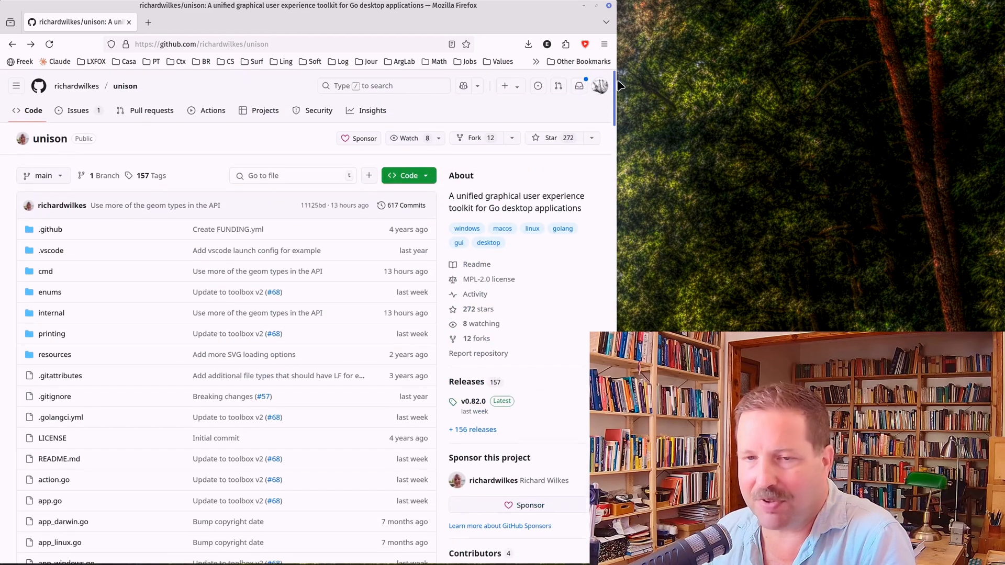
{"action": "scroll", "scroll_direction": "down", "scroll_amount": 3}
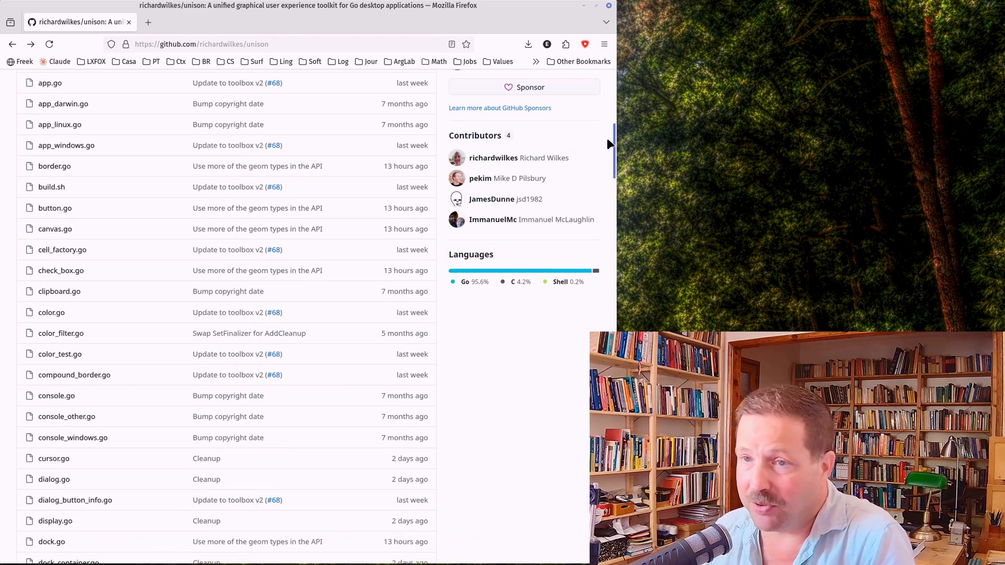
{"action": "scroll", "scroll_direction": "down", "scroll_amount": 3}
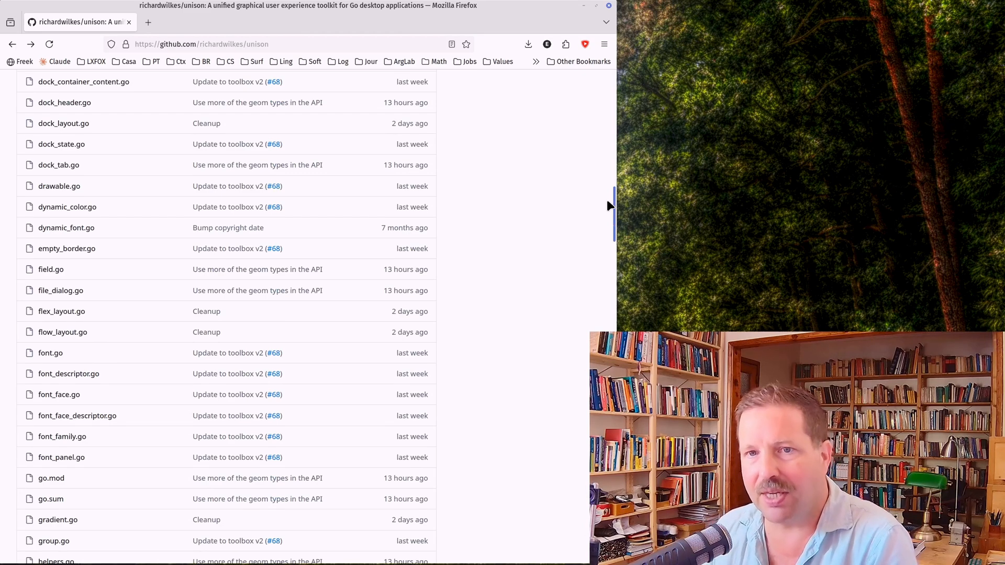
{"action": "scroll", "scroll_direction": "down", "scroll_amount": 3}
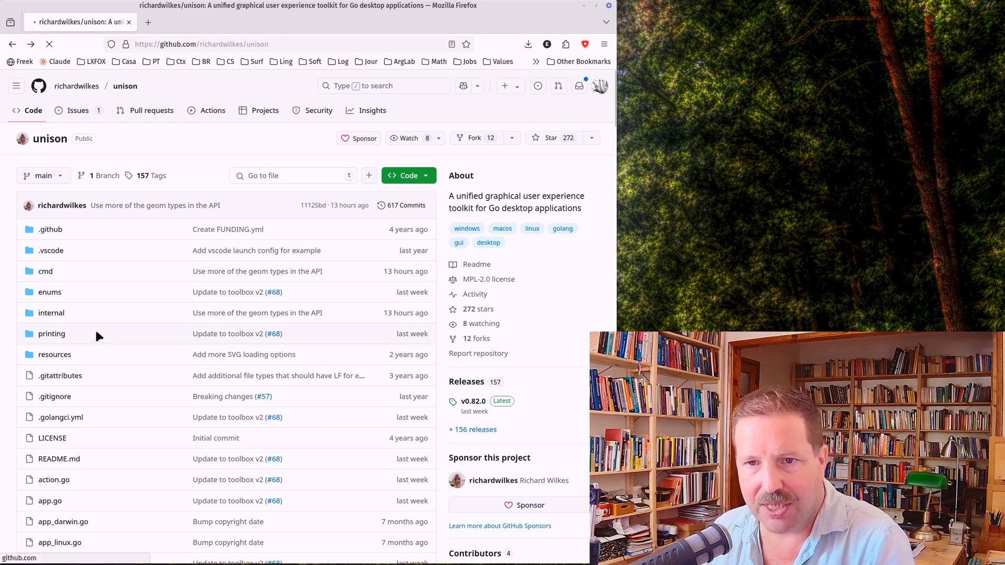
{"action": "left_click", "coordinate": [45, 271]}
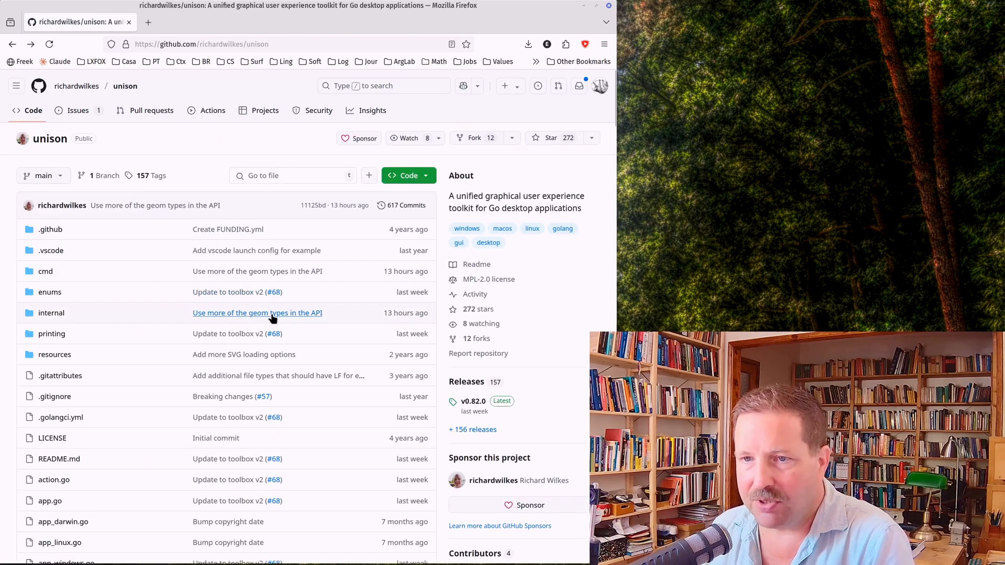
{"action": "scroll", "scroll_direction": "down", "scroll_amount": 3}
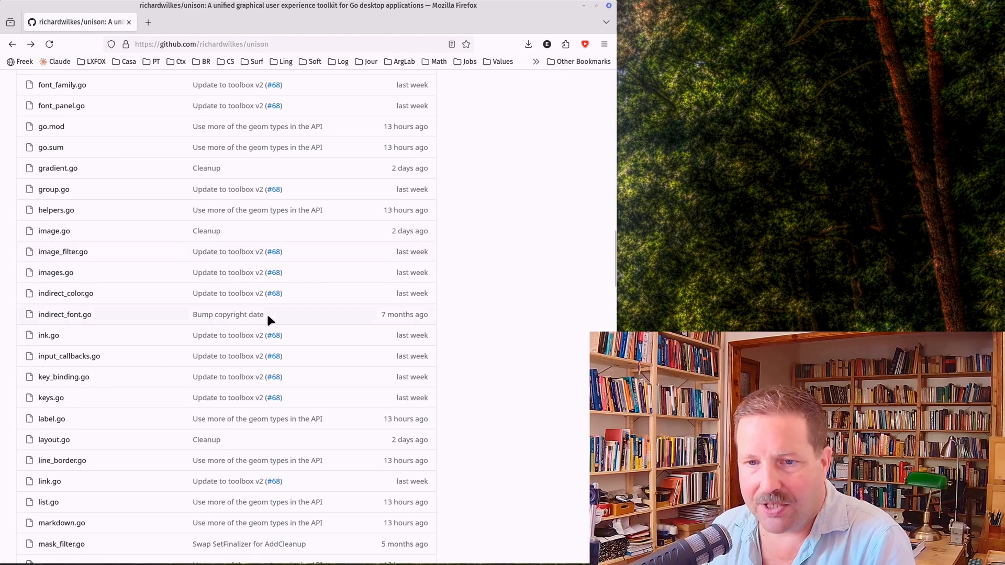
{"action": "scroll", "scroll_direction": "down", "scroll_amount": 3}
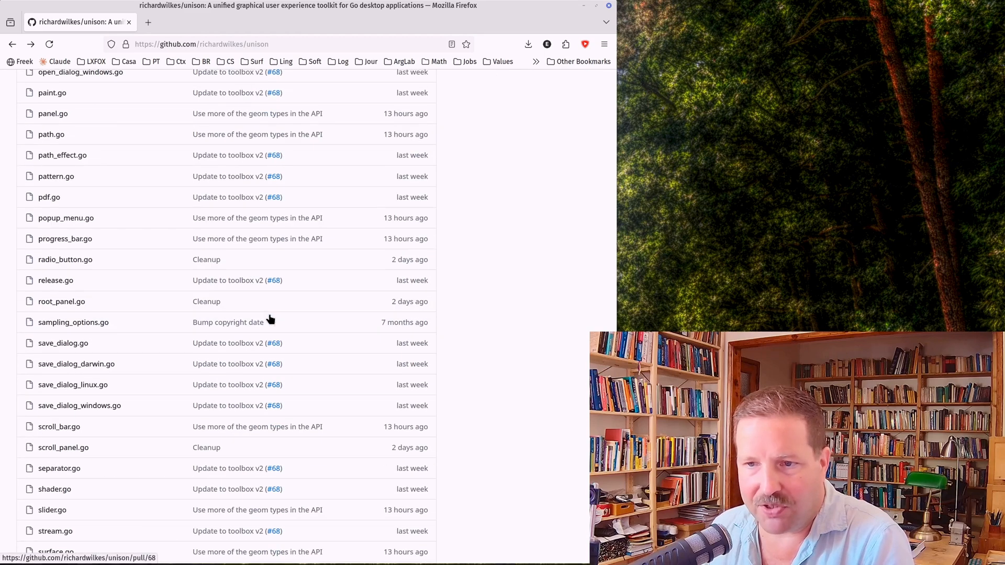
{"action": "scroll", "scroll_direction": "down", "scroll_amount": 3}
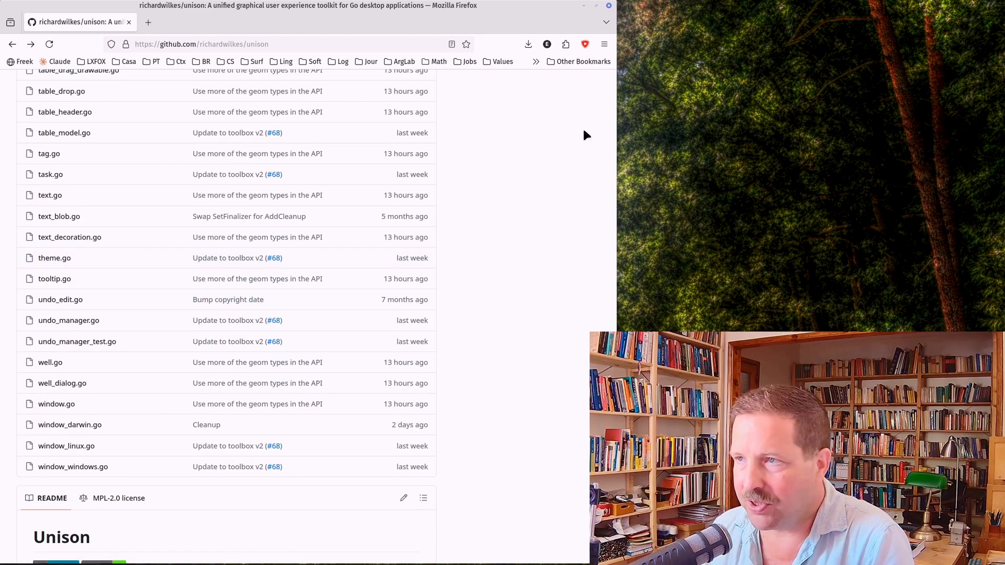
{"action": "scroll", "scroll_direction": "down", "scroll_amount": 3}
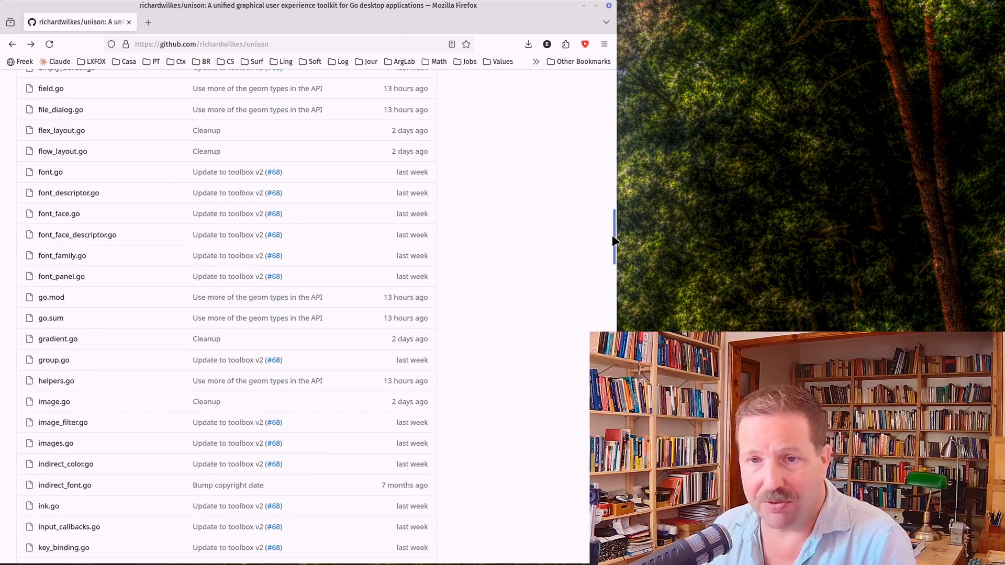
{"action": "scroll", "scroll_direction": "down", "scroll_amount": 3}
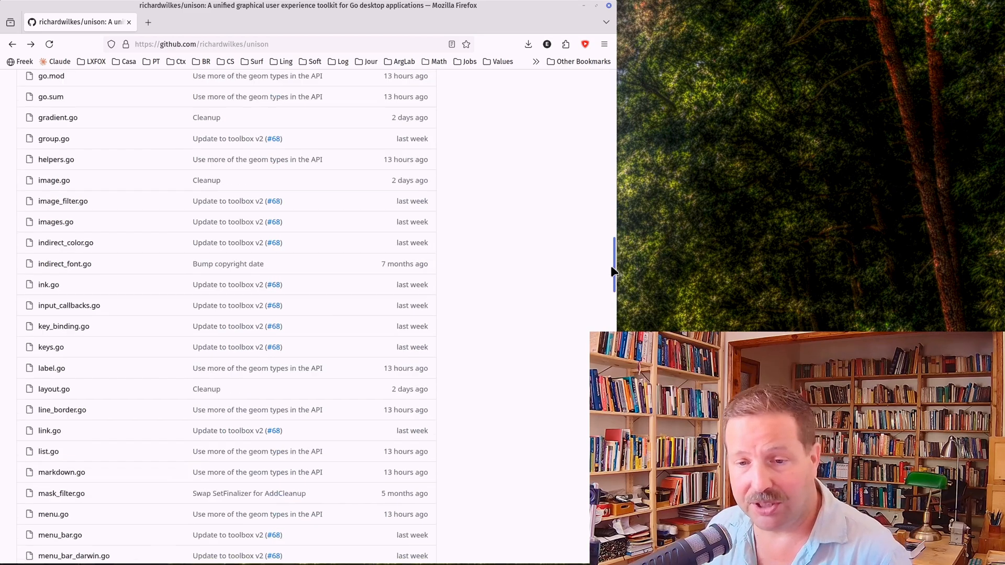
{"action": "scroll", "scroll_direction": "down", "scroll_amount": 3}
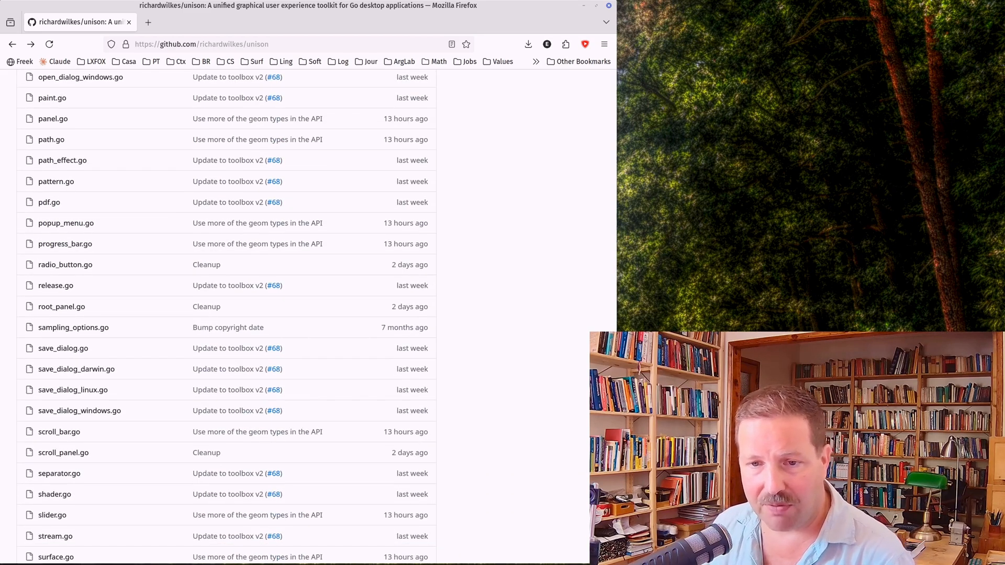
{"action": "scroll", "scroll_direction": "down", "scroll_amount": 3}
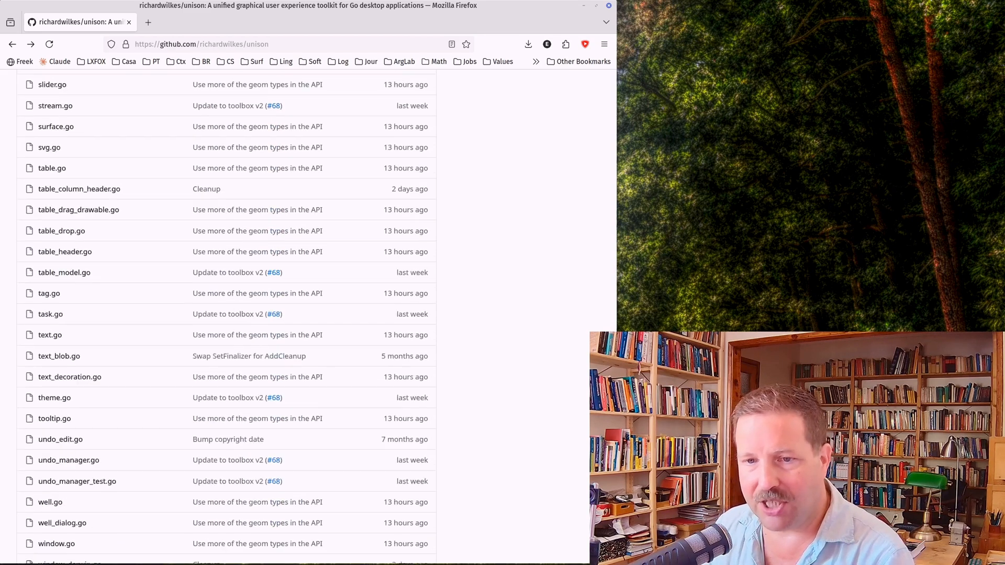
{"action": "scroll", "scroll_direction": "down", "scroll_amount": 3}
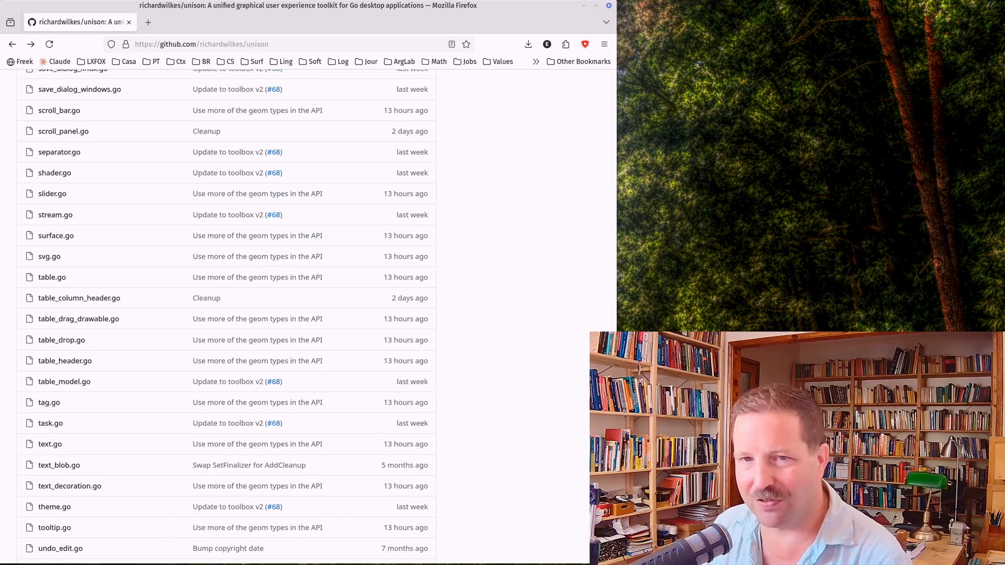